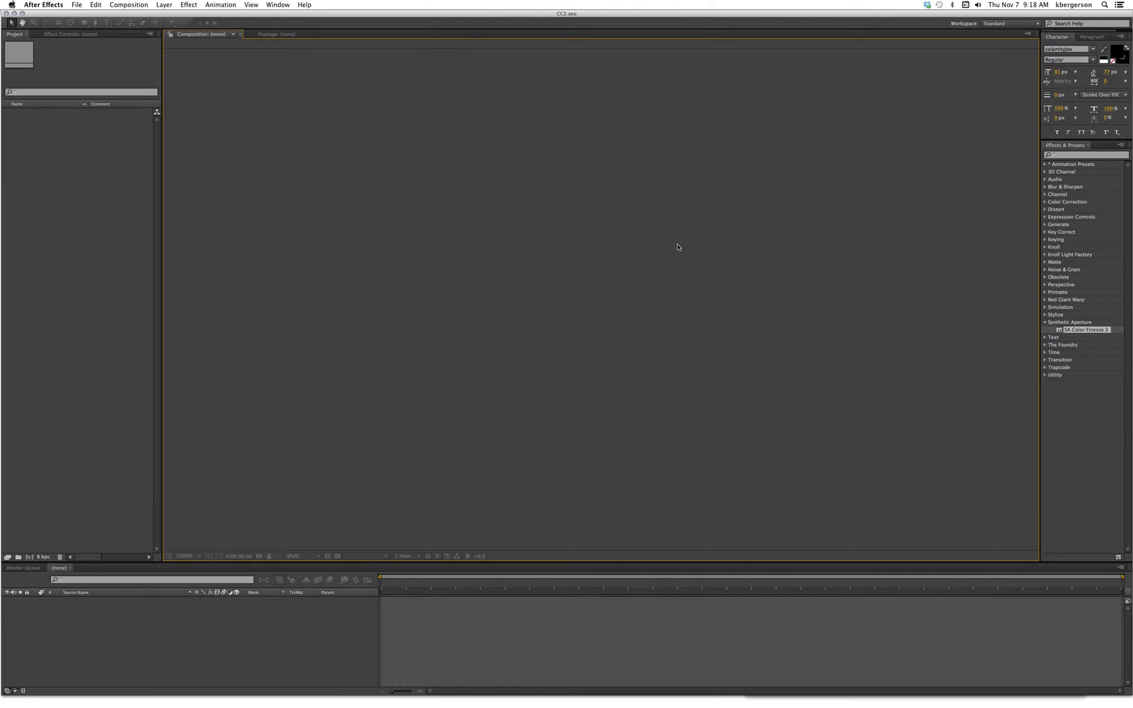
mouse_move(377, 232)
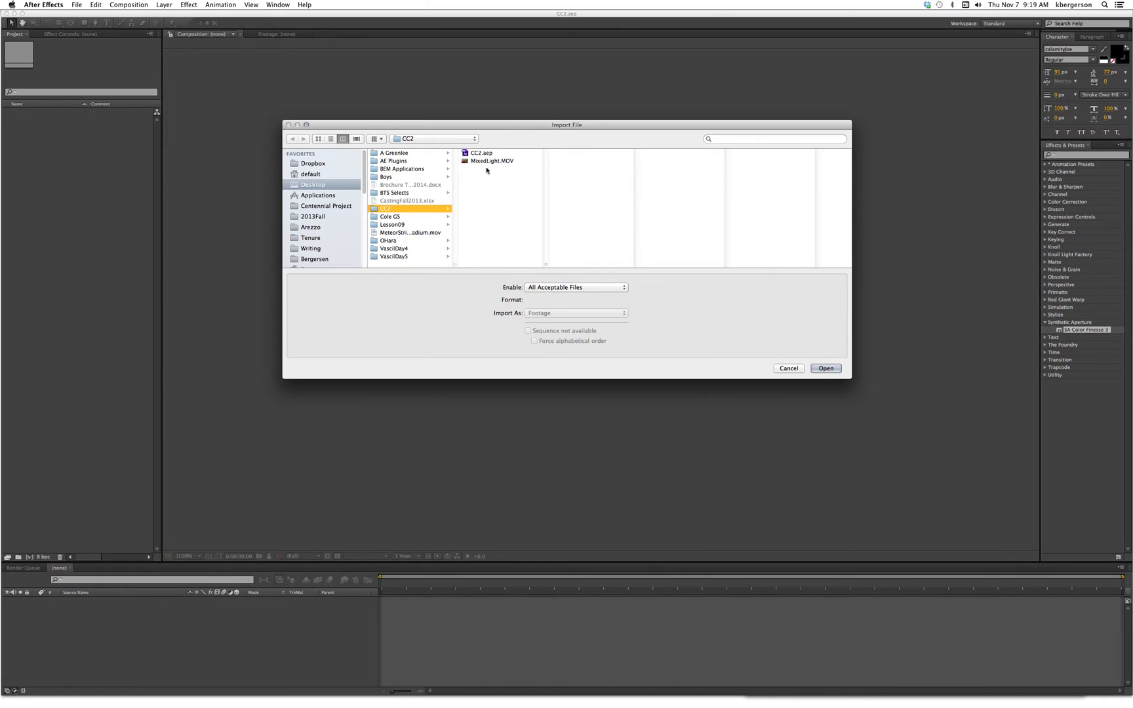
Step: Import MixedLight.MOV from the CC2 folder into the project
left_click(492, 160)
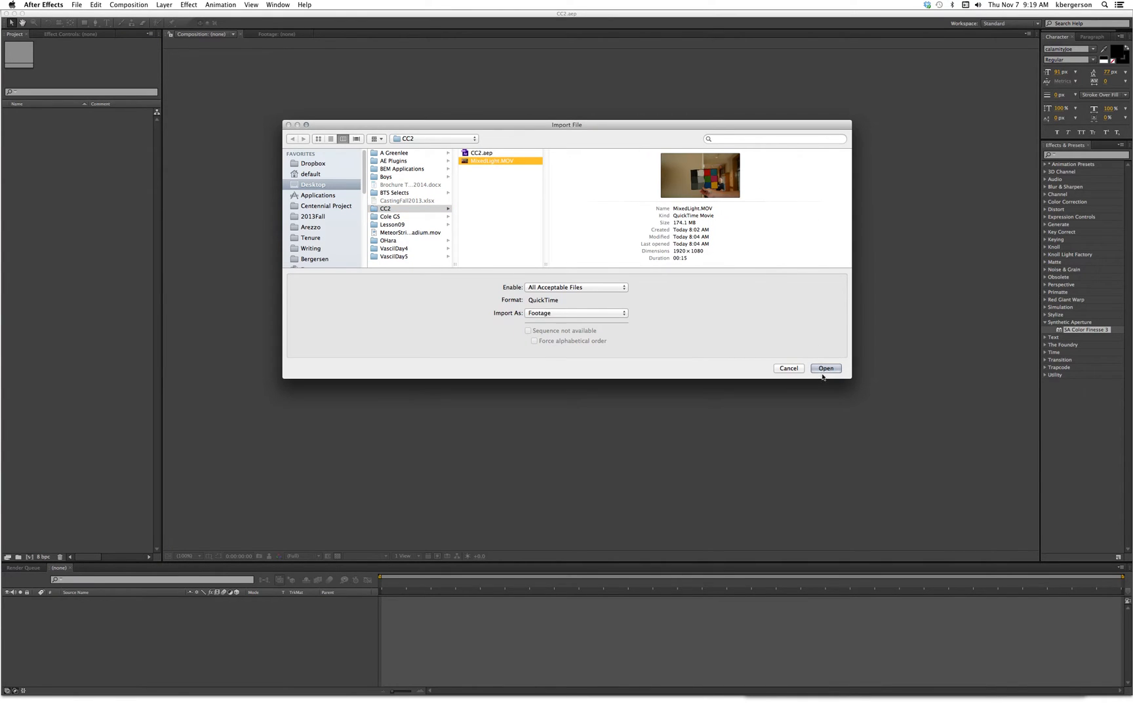
left_click(826, 369)
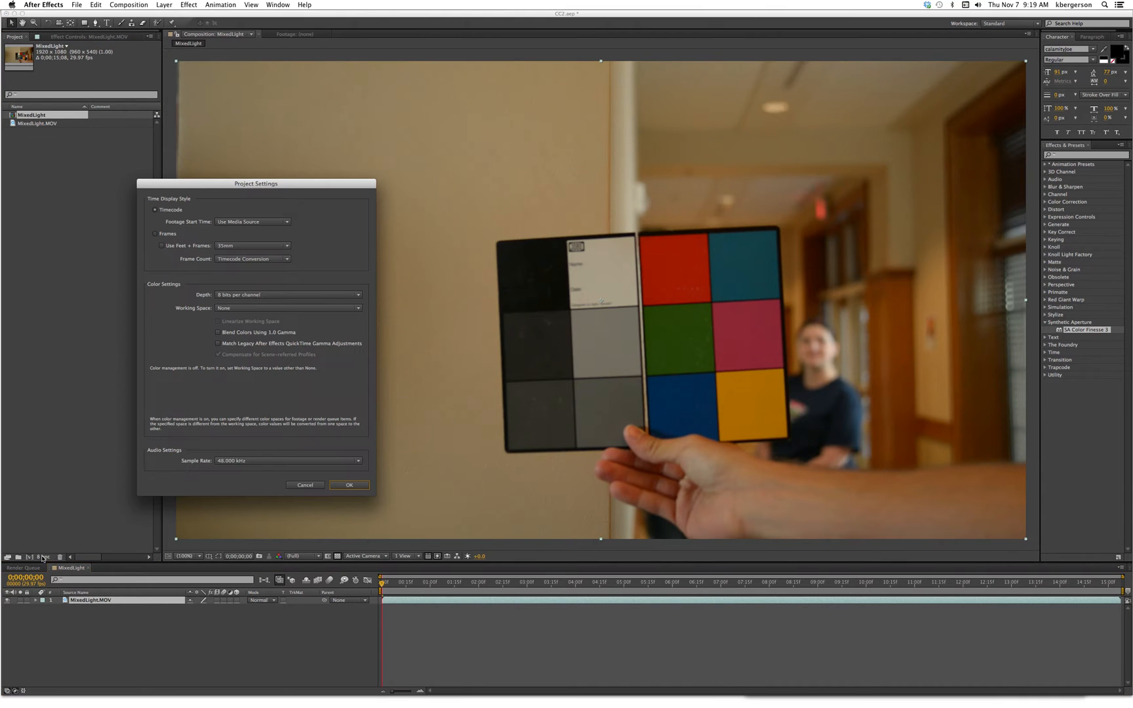
Step: Set the project colour depth to 16 bits per channel
left_click(288, 294)
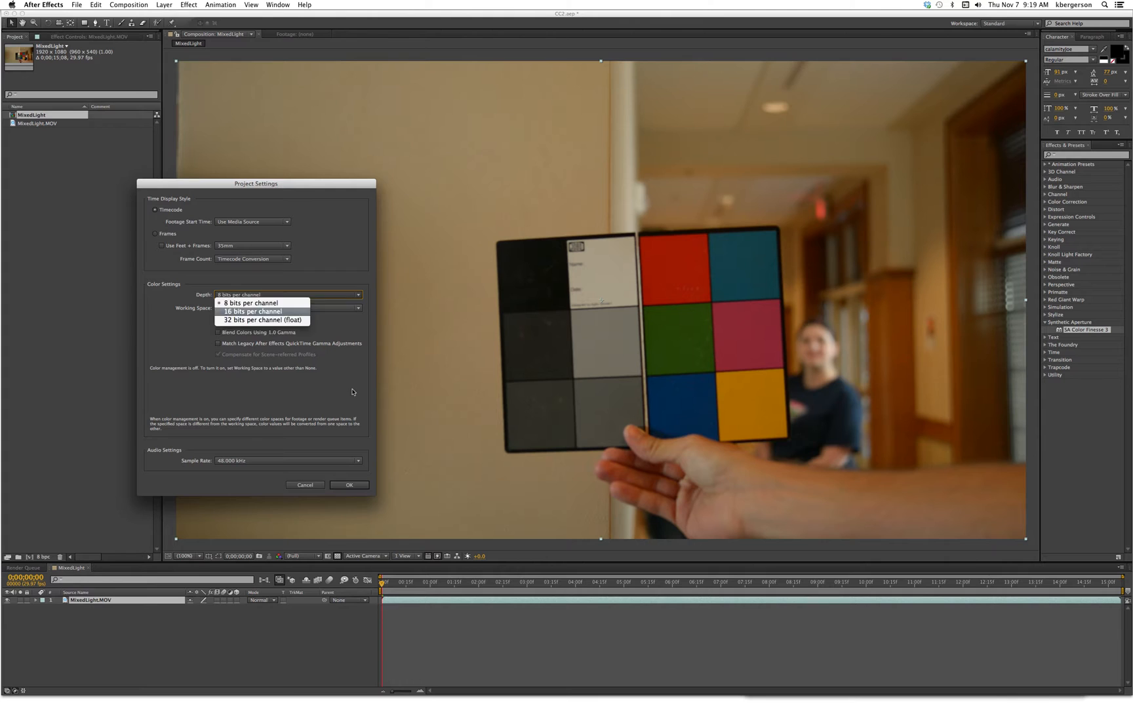
left_click(253, 311)
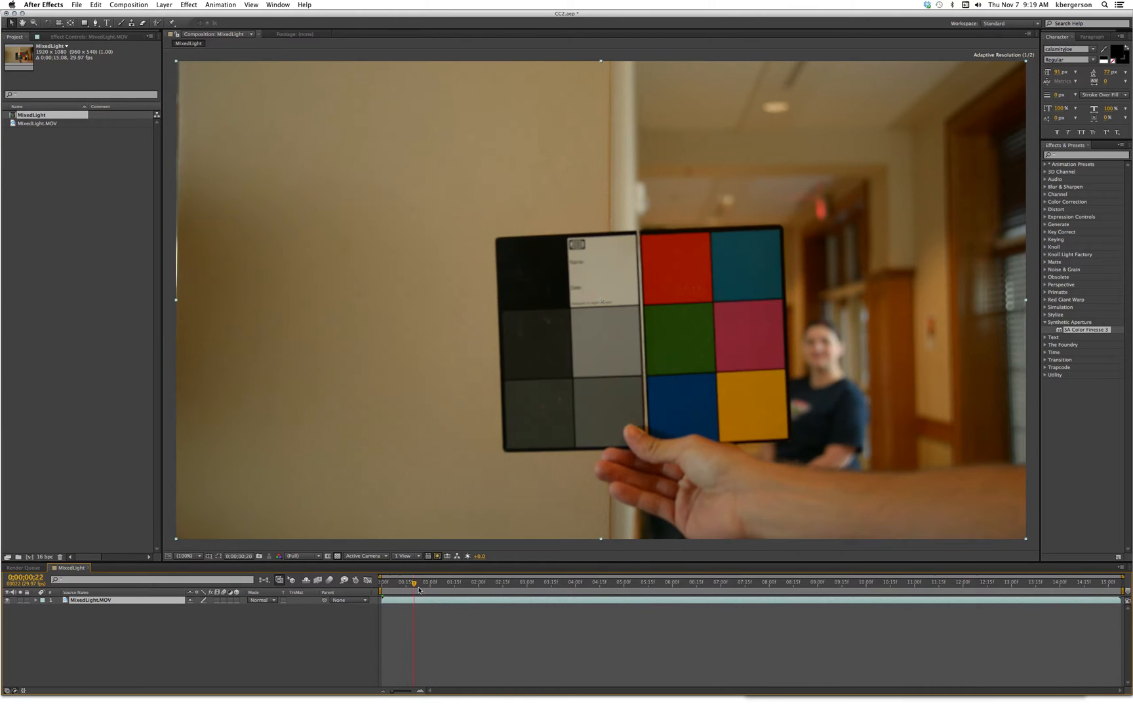
Step: Park the playhead on the chip-chart-to-elevator cut near 0;00;02;02
left_click(581, 582)
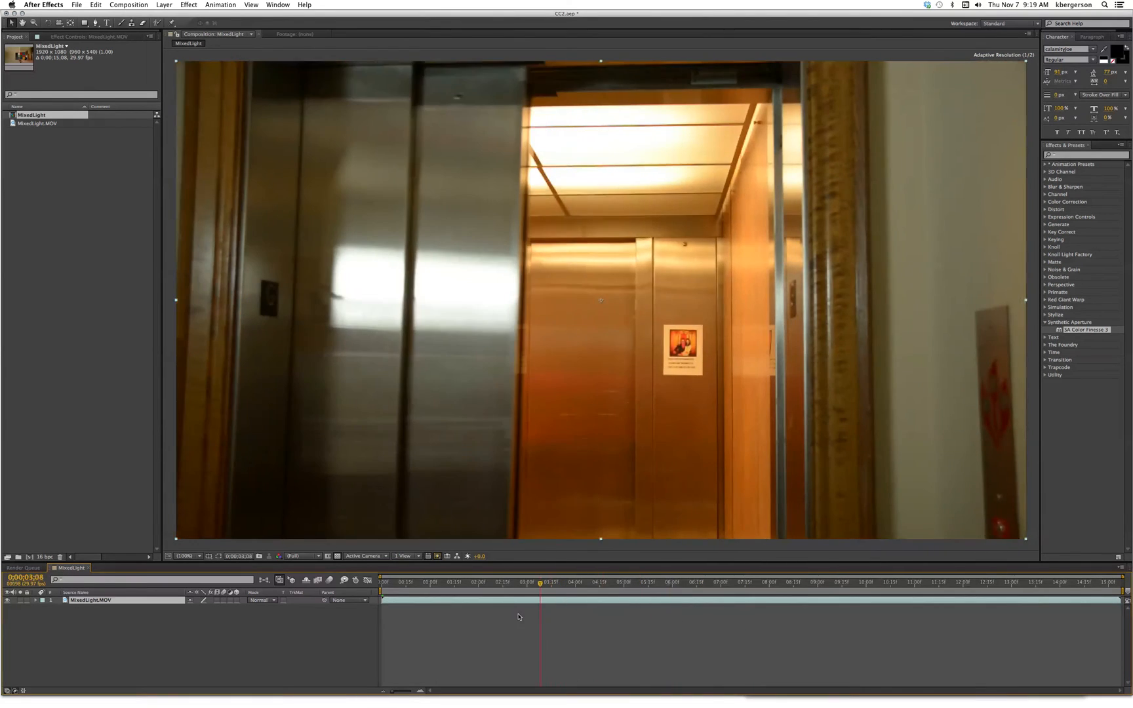
left_click(480, 582)
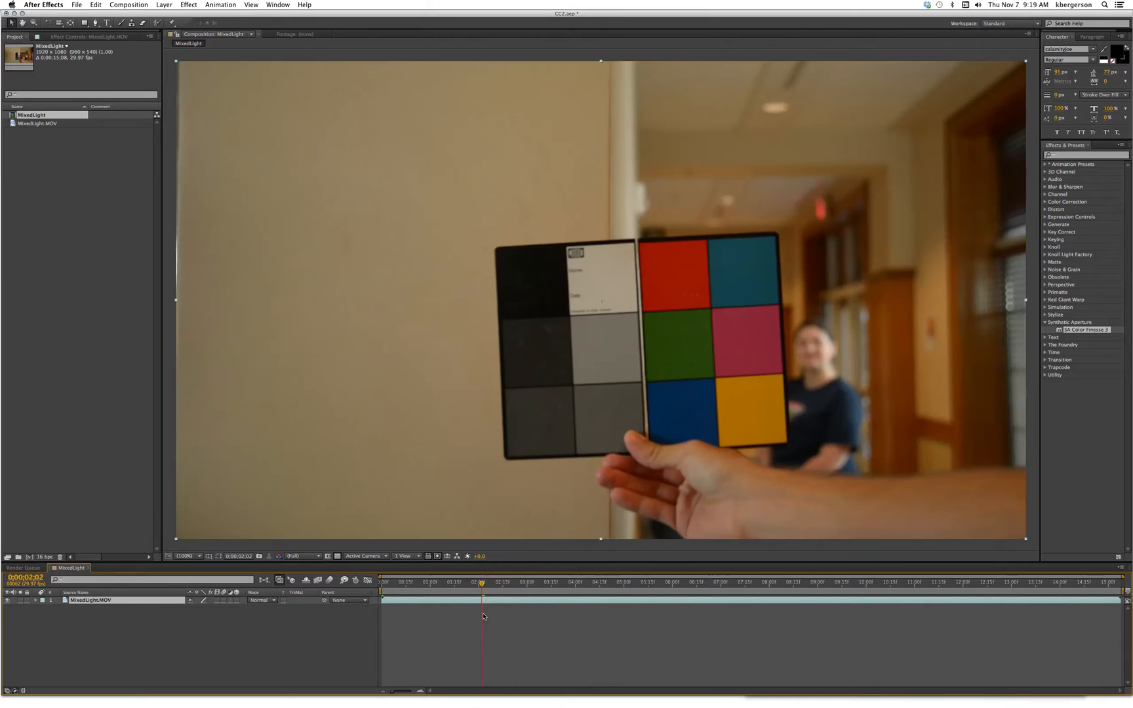
left_click(489, 593)
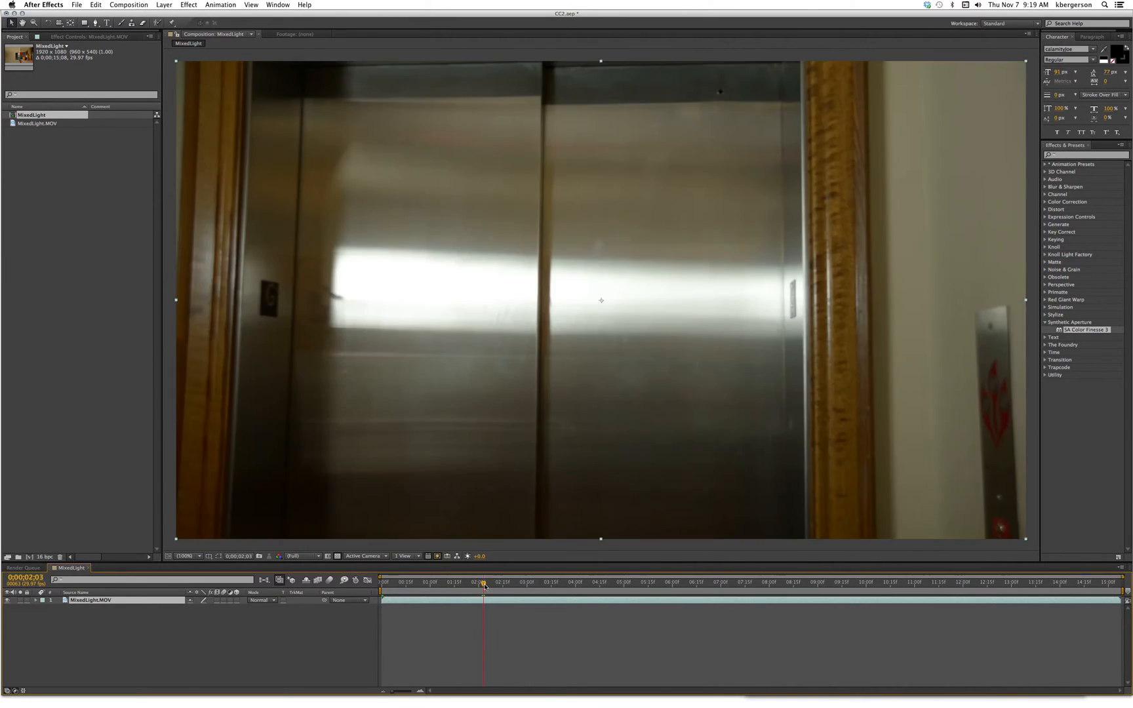
left_click(482, 582)
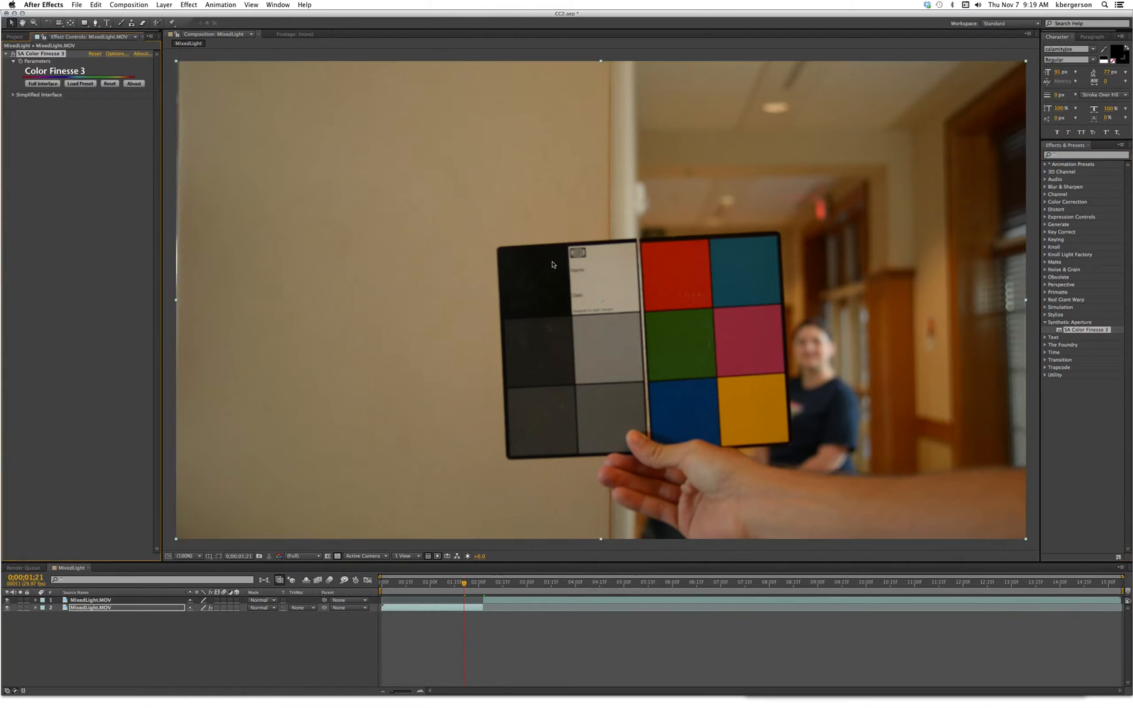
Step: Open Color Finesse 3's Full Interface workspace
left_click(43, 84)
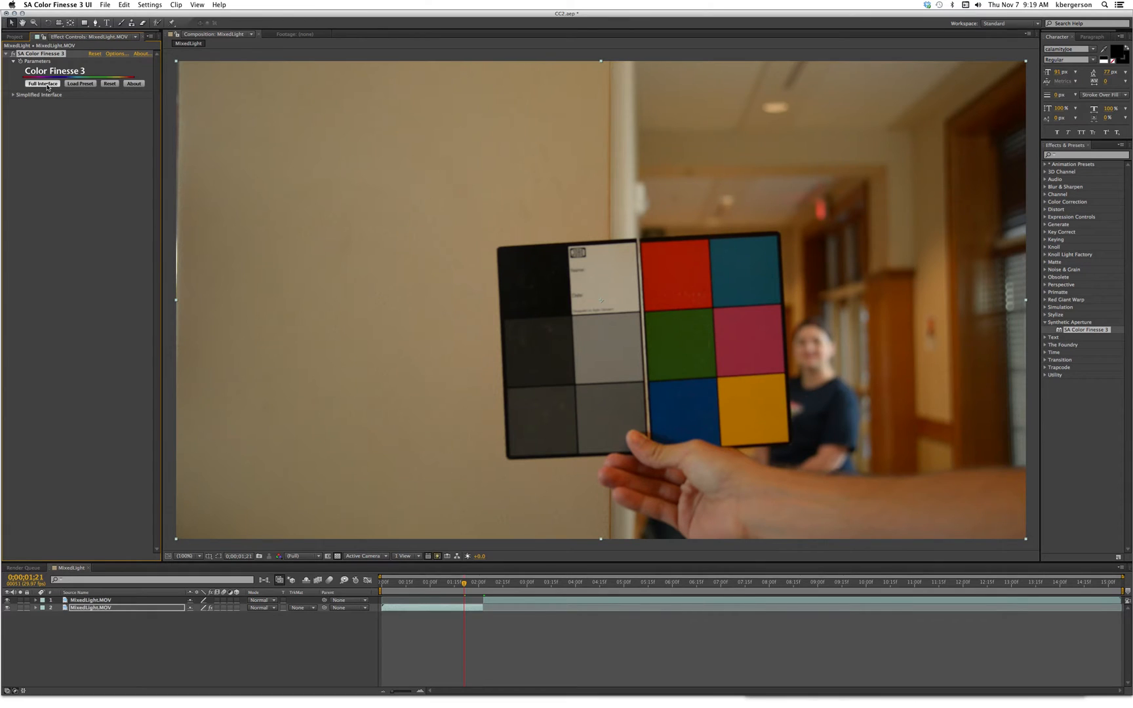
left_click(42, 84)
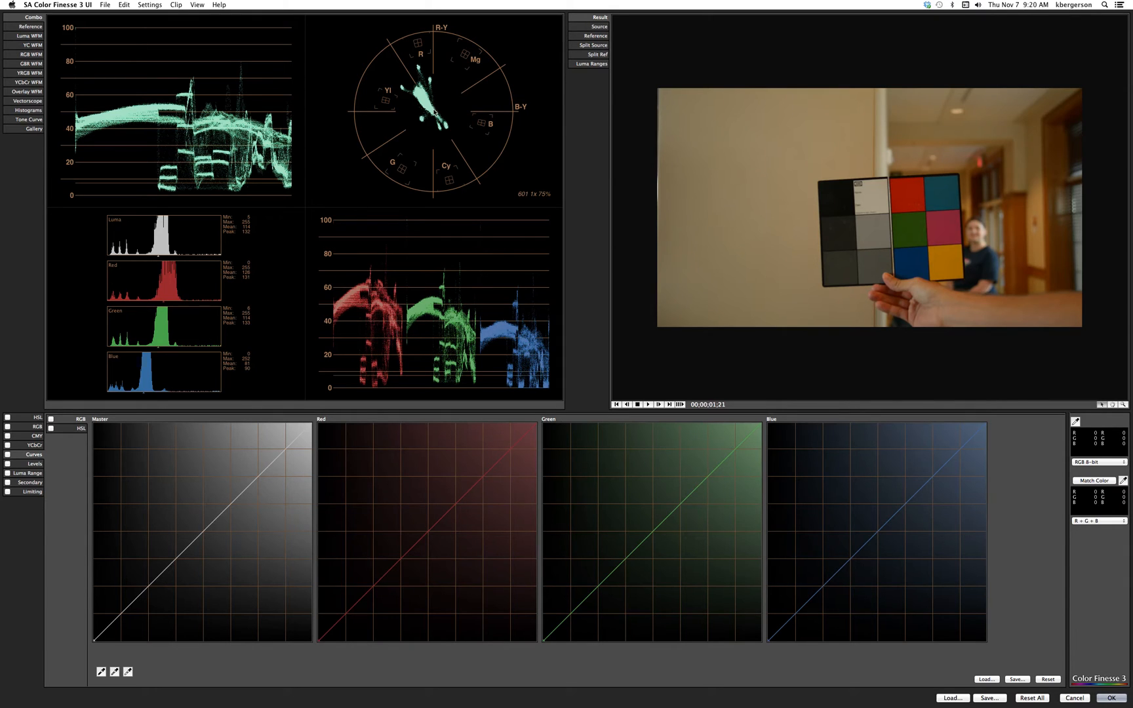
mouse_move(279, 304)
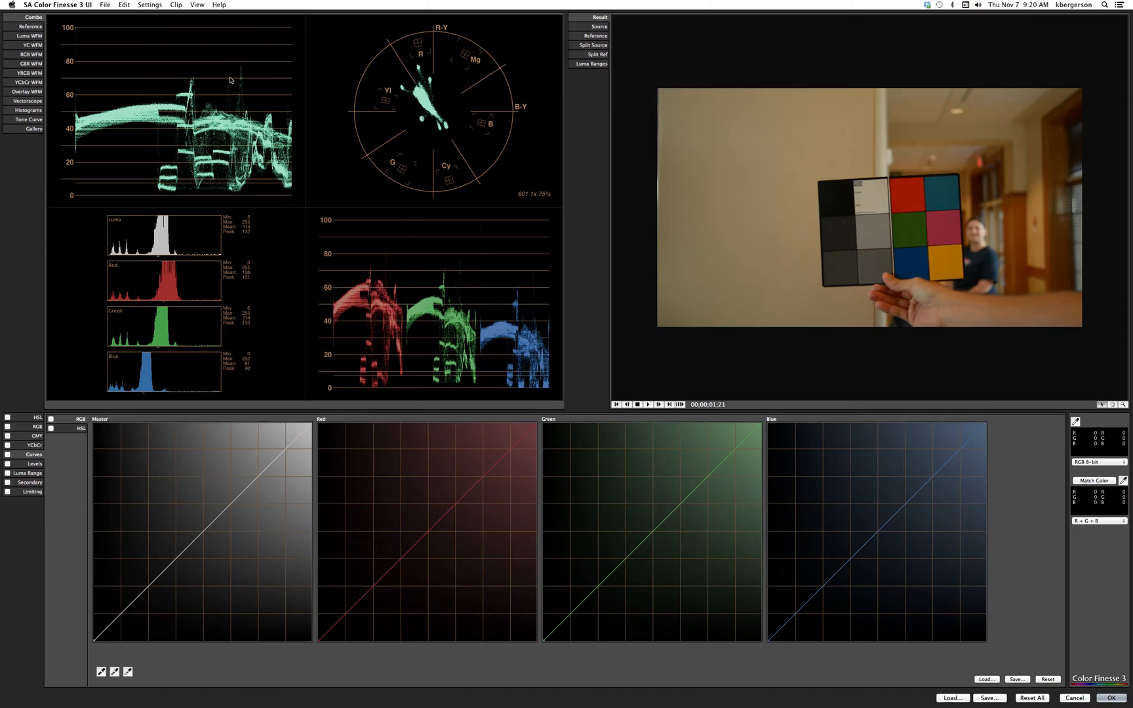
left_click(231, 80)
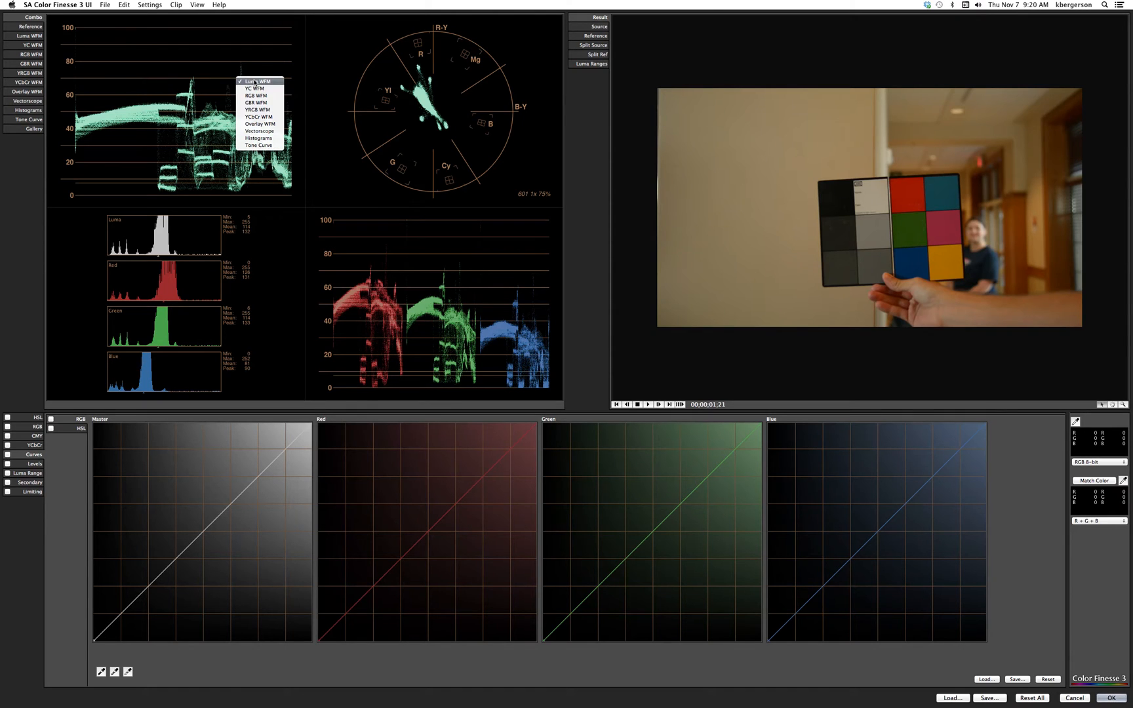
left_click(256, 81)
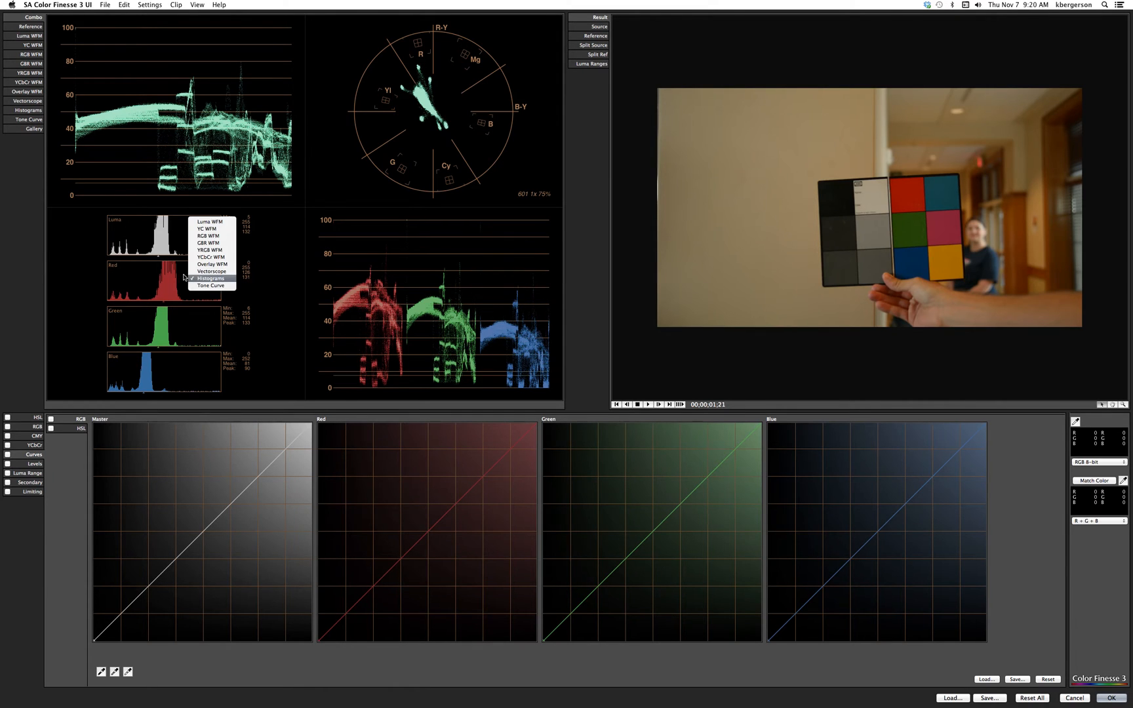
left_click(210, 278)
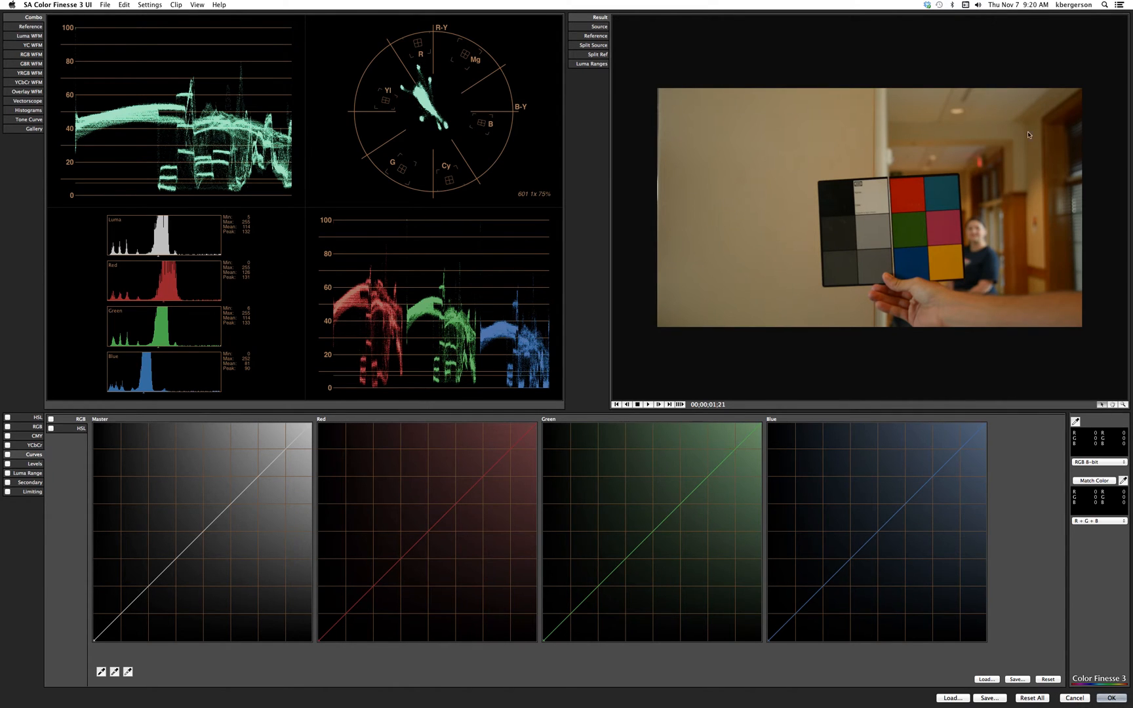
mouse_move(880, 281)
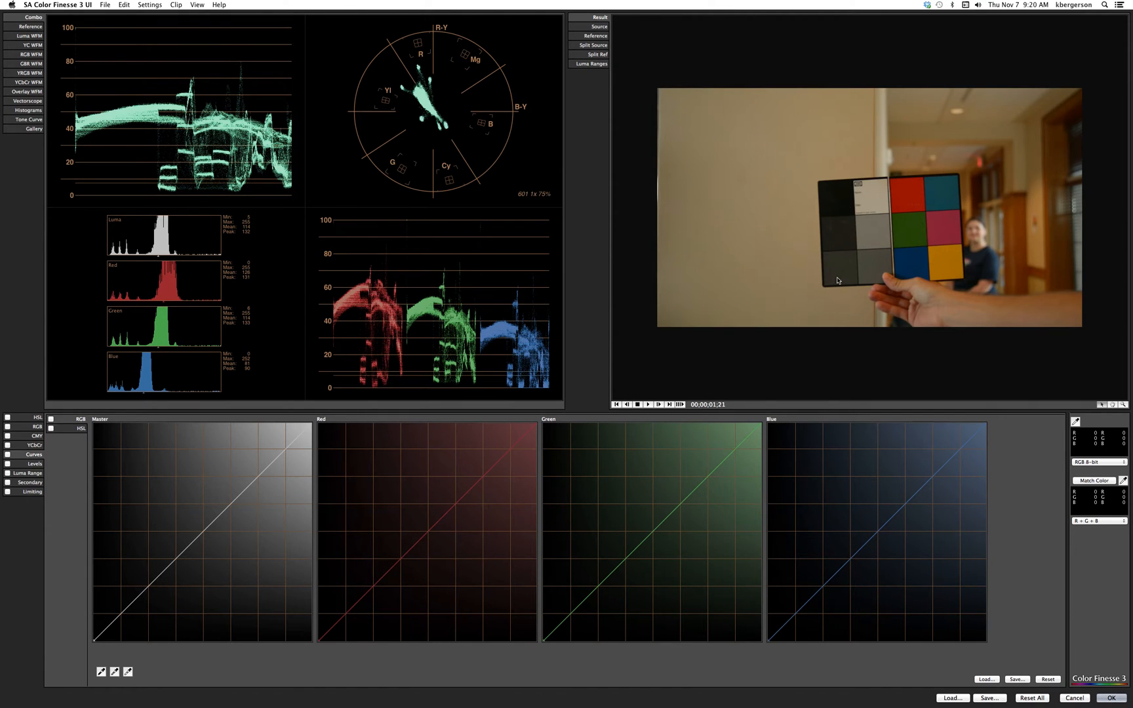
mouse_move(829, 203)
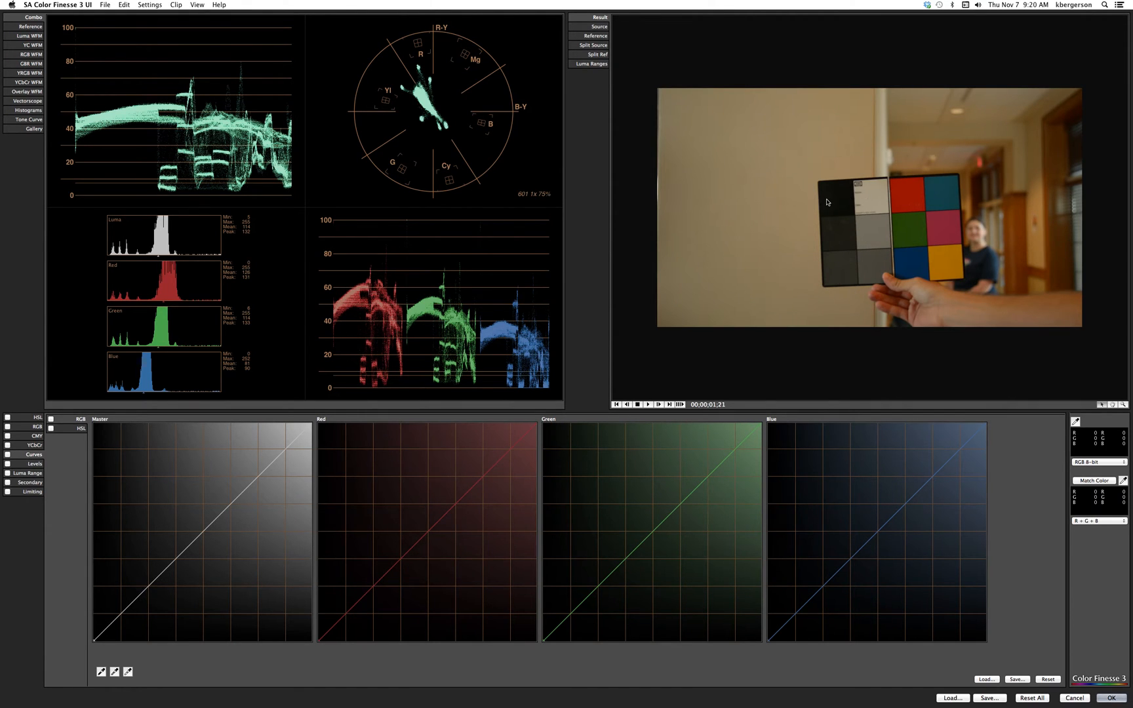
mouse_move(969, 212)
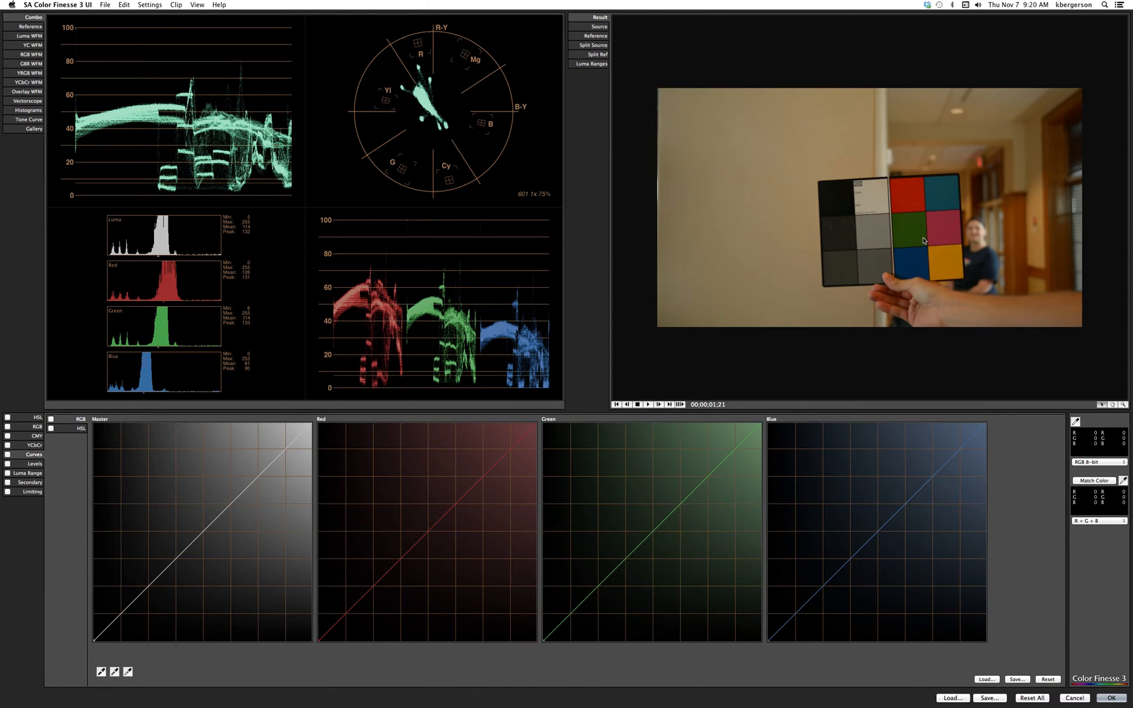
mouse_move(947, 257)
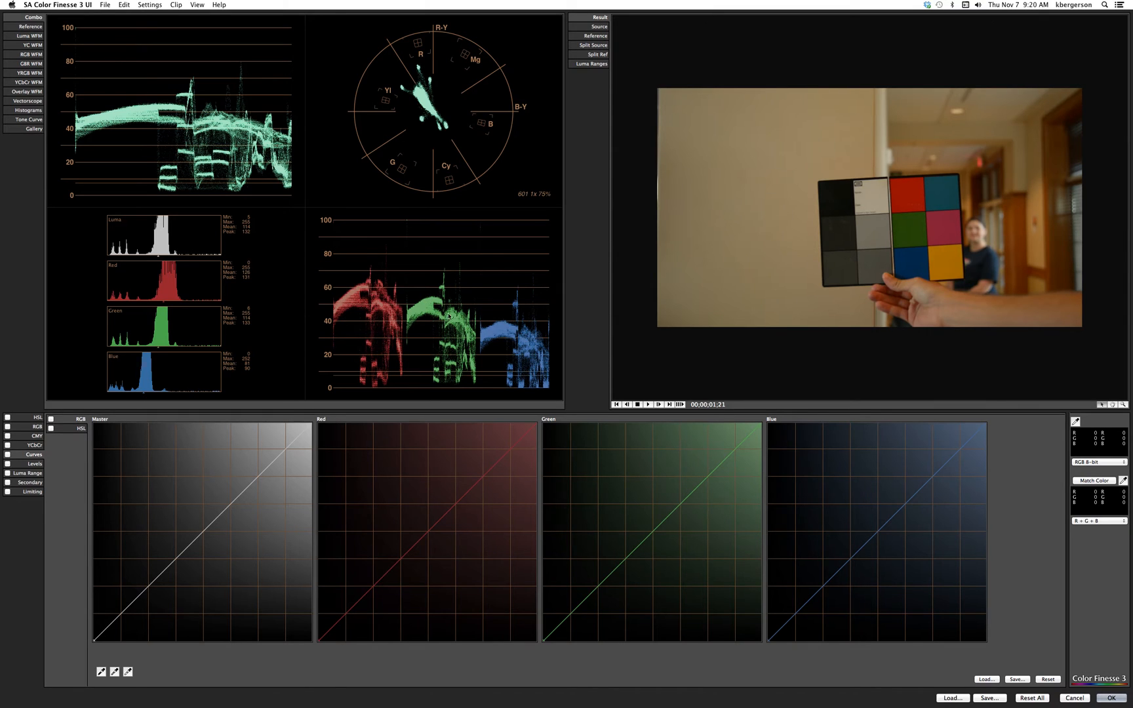
mouse_move(442, 331)
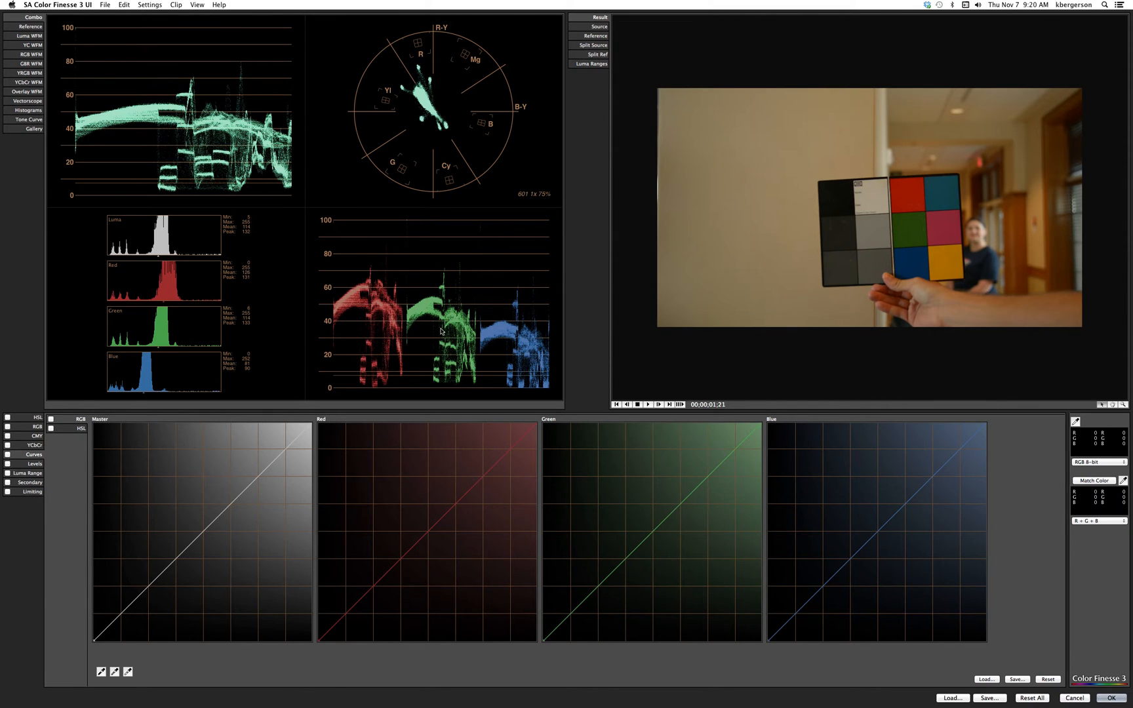
mouse_move(442, 311)
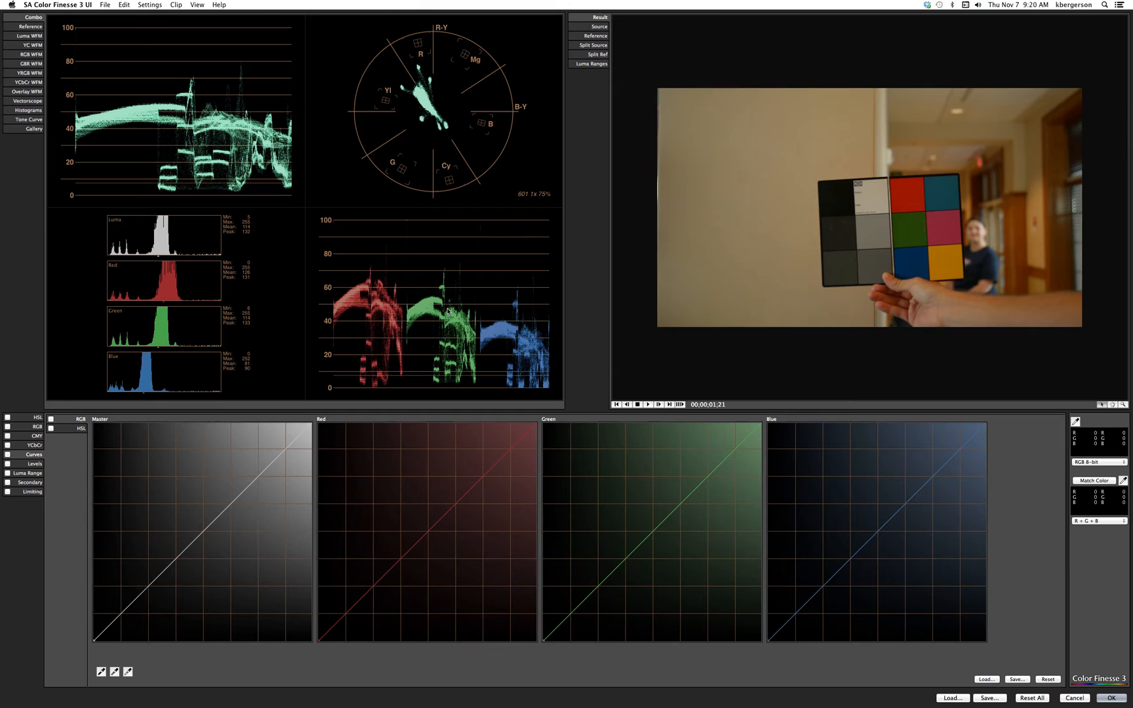
mouse_move(8, 430)
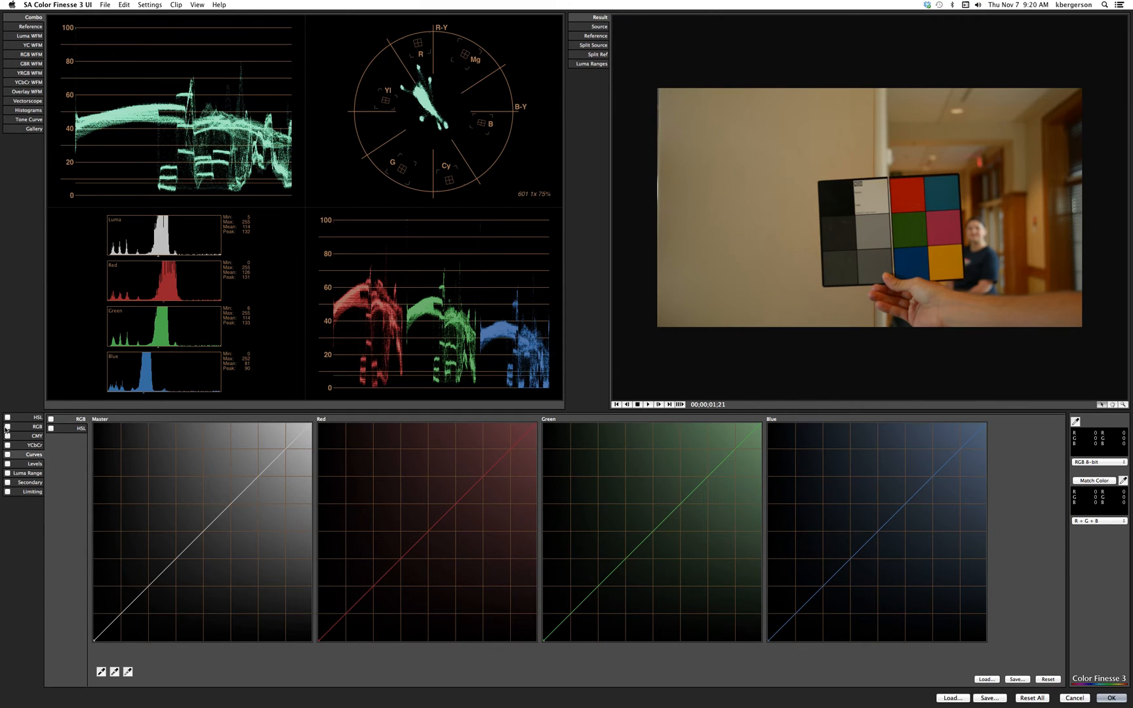
left_click(36, 426)
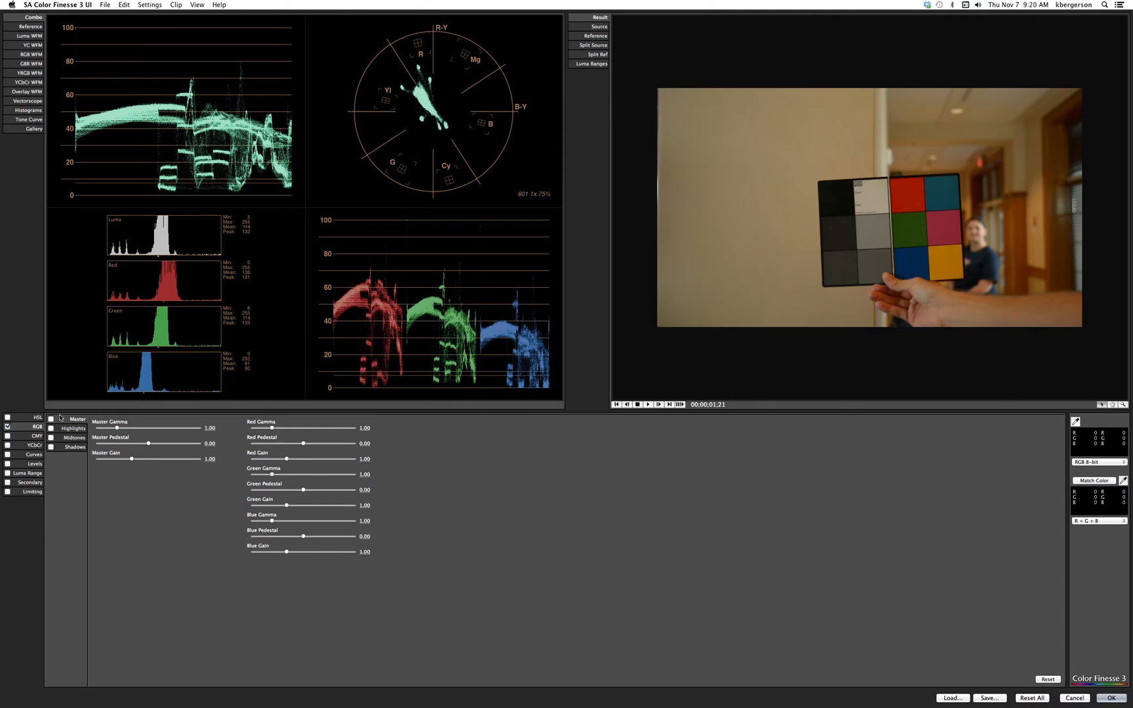
left_click(51, 419)
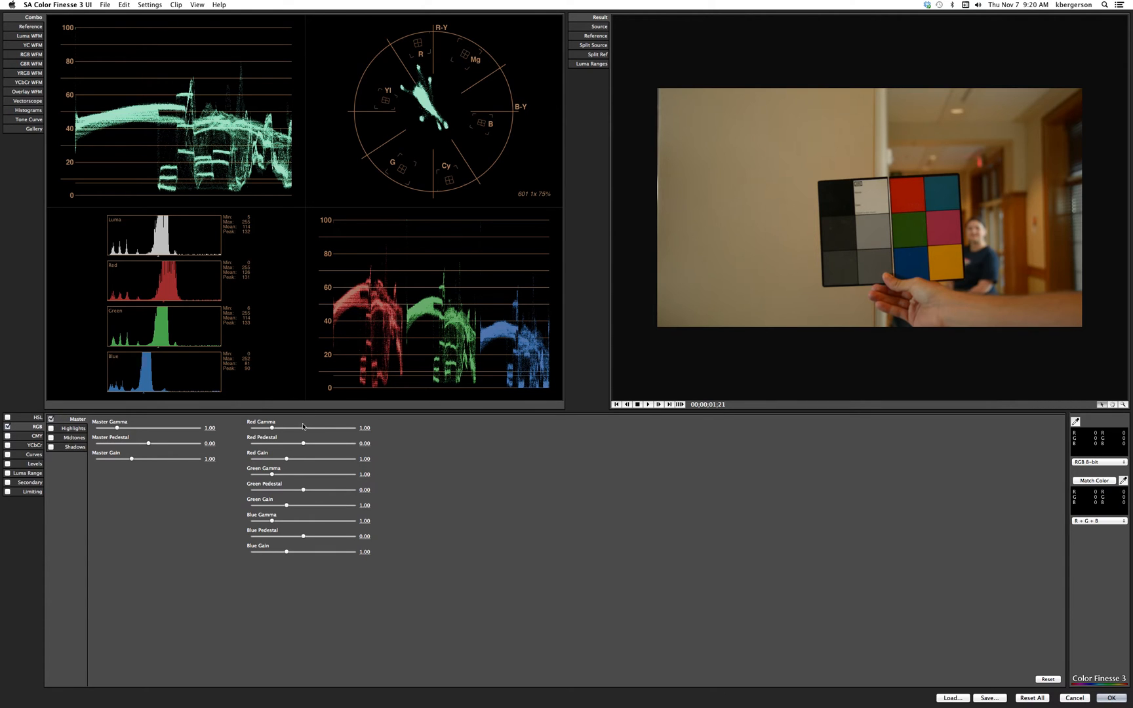
mouse_move(314, 457)
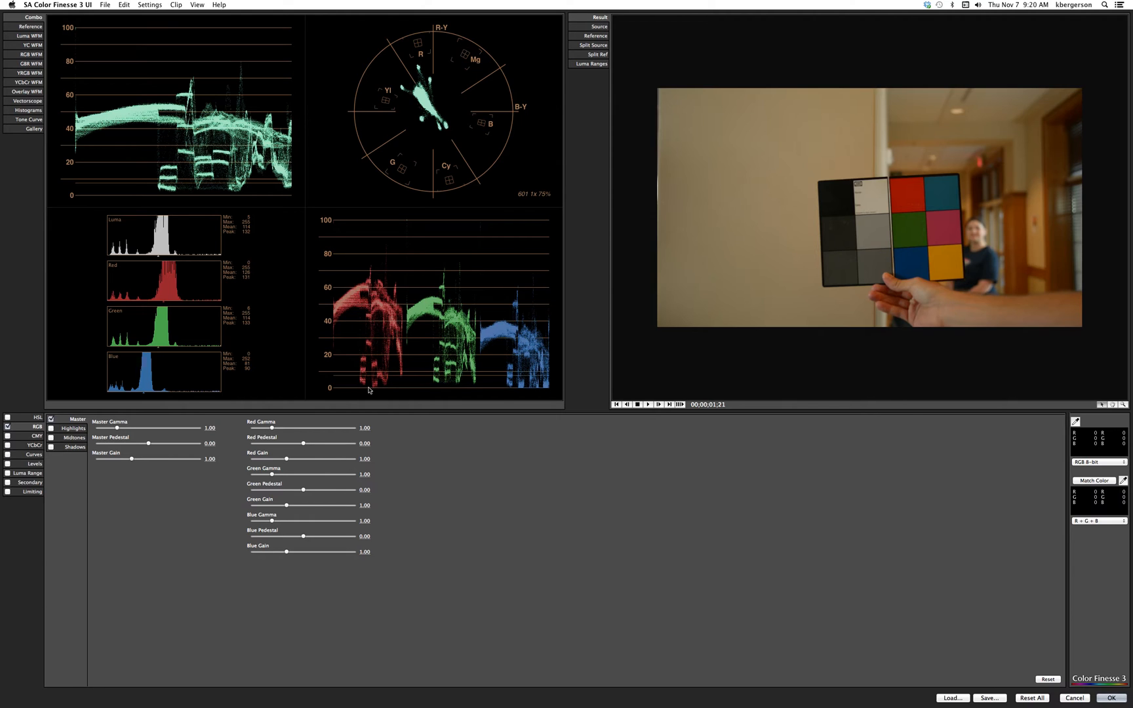
mouse_move(362, 222)
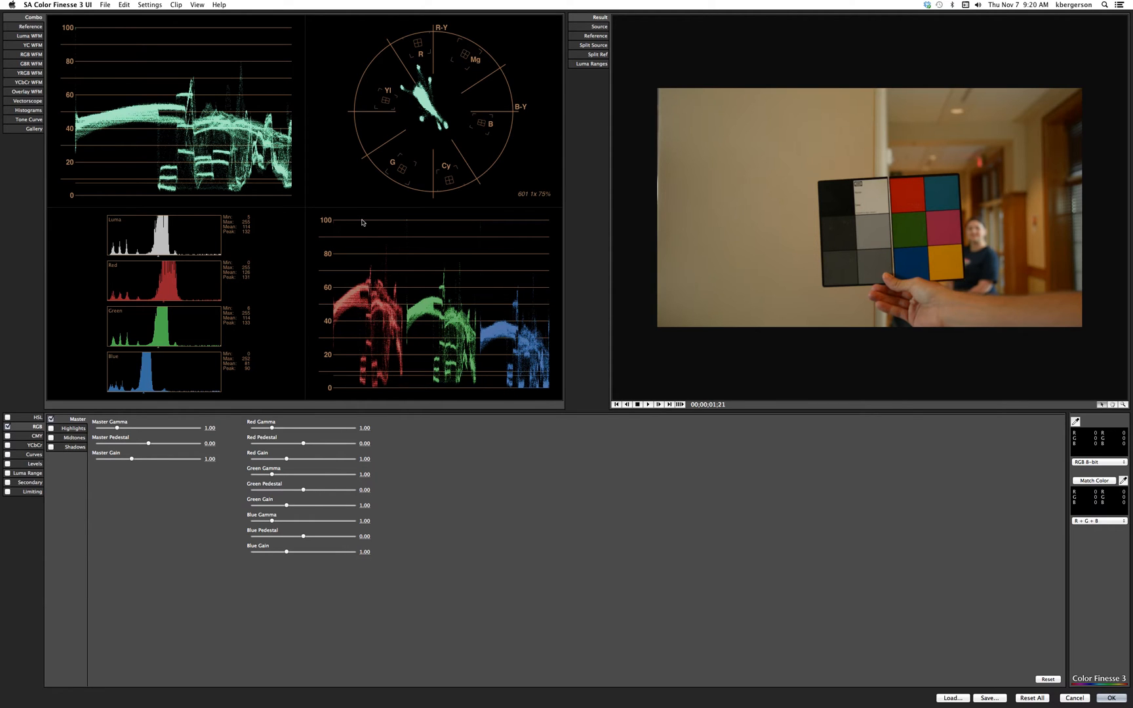
mouse_move(383, 386)
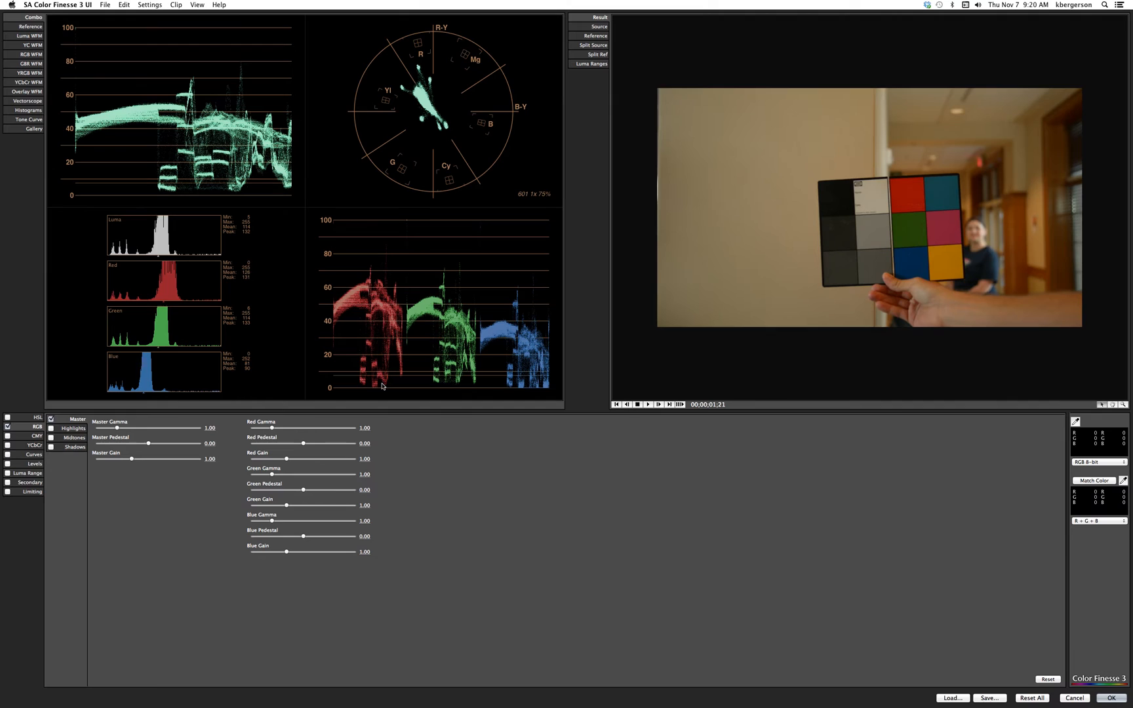
mouse_move(279, 509)
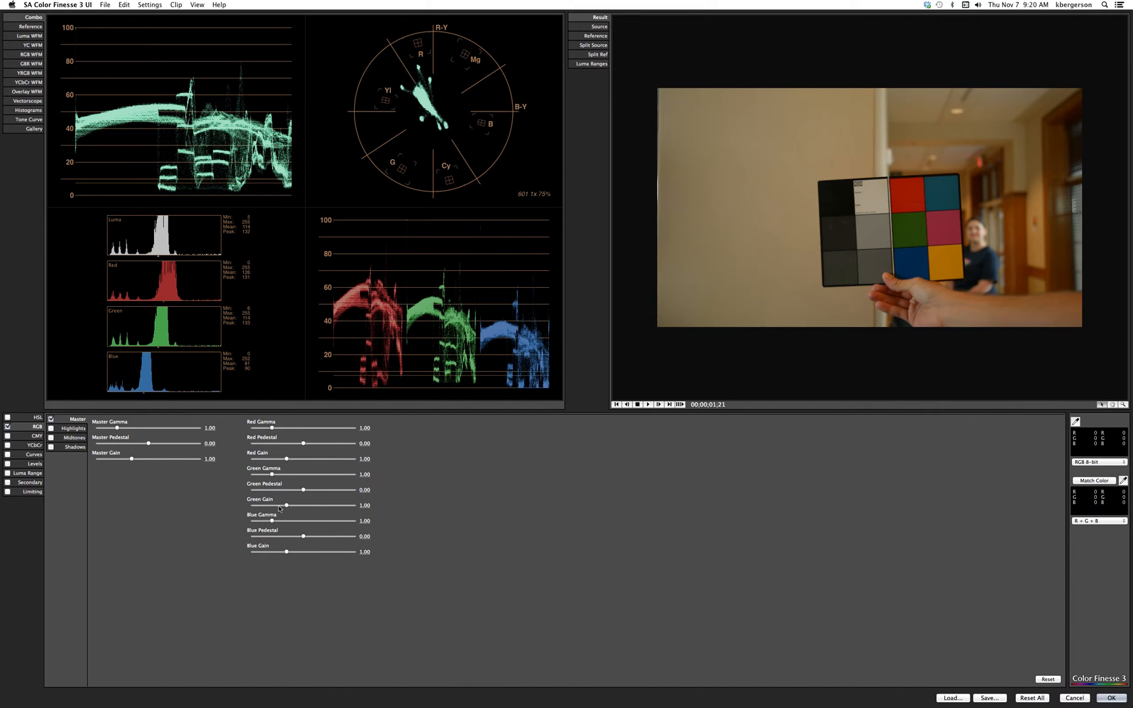
mouse_move(297, 446)
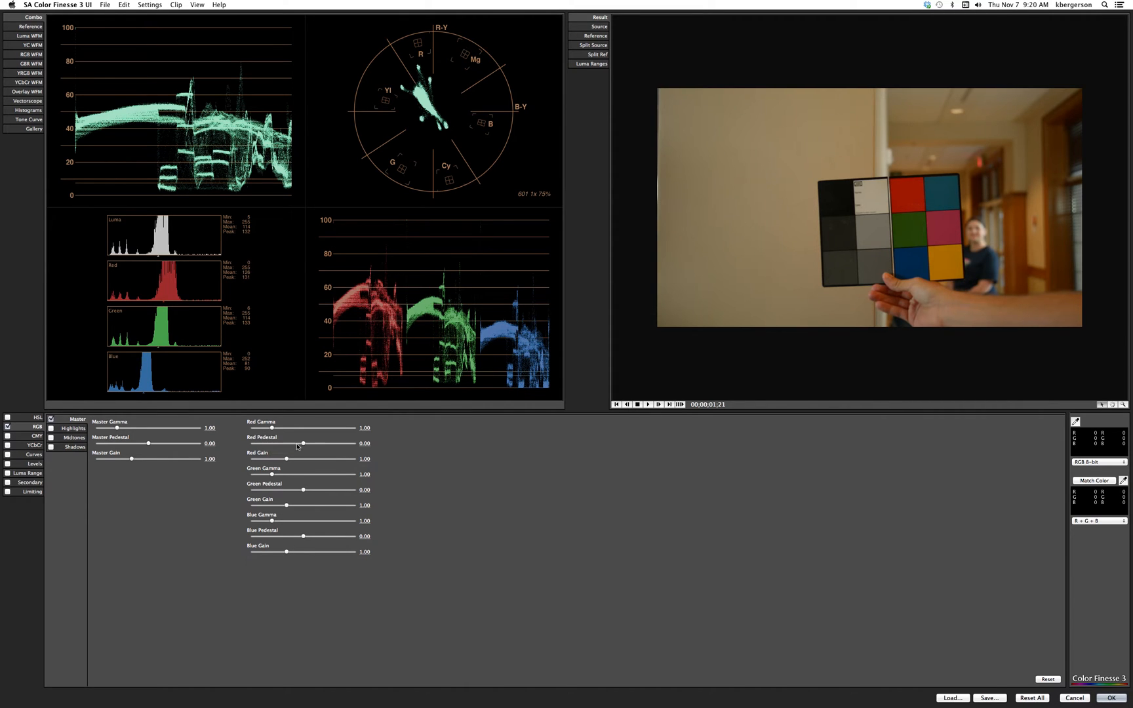
Step: Set red pedestal 0.01, red gain 1.35, green pedestal -0.03, green gain 1.44
left_click_drag(276, 443, 305, 443)
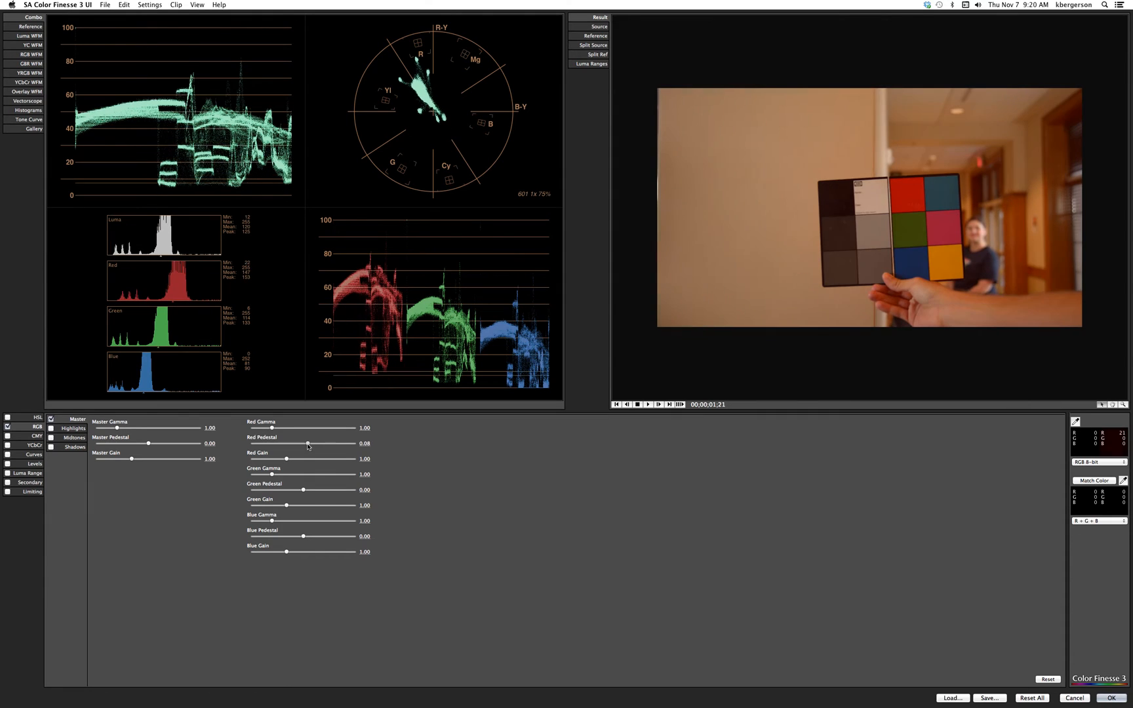
left_click_drag(307, 443, 304, 444)
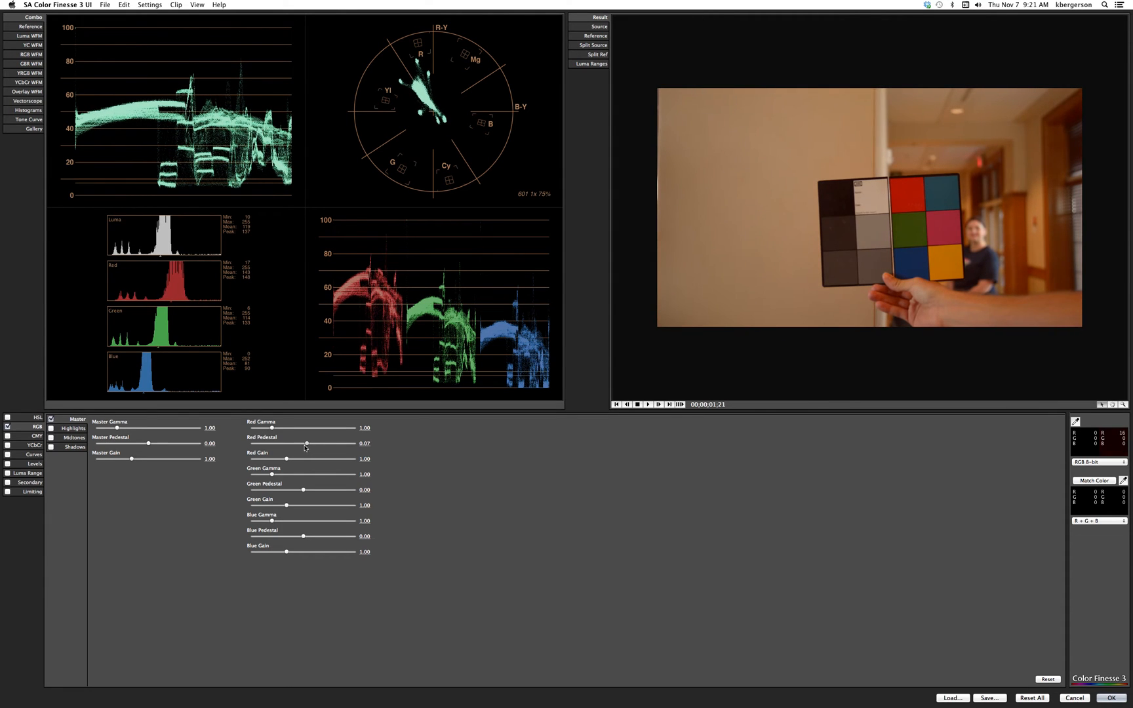
left_click_drag(306, 443, 303, 444)
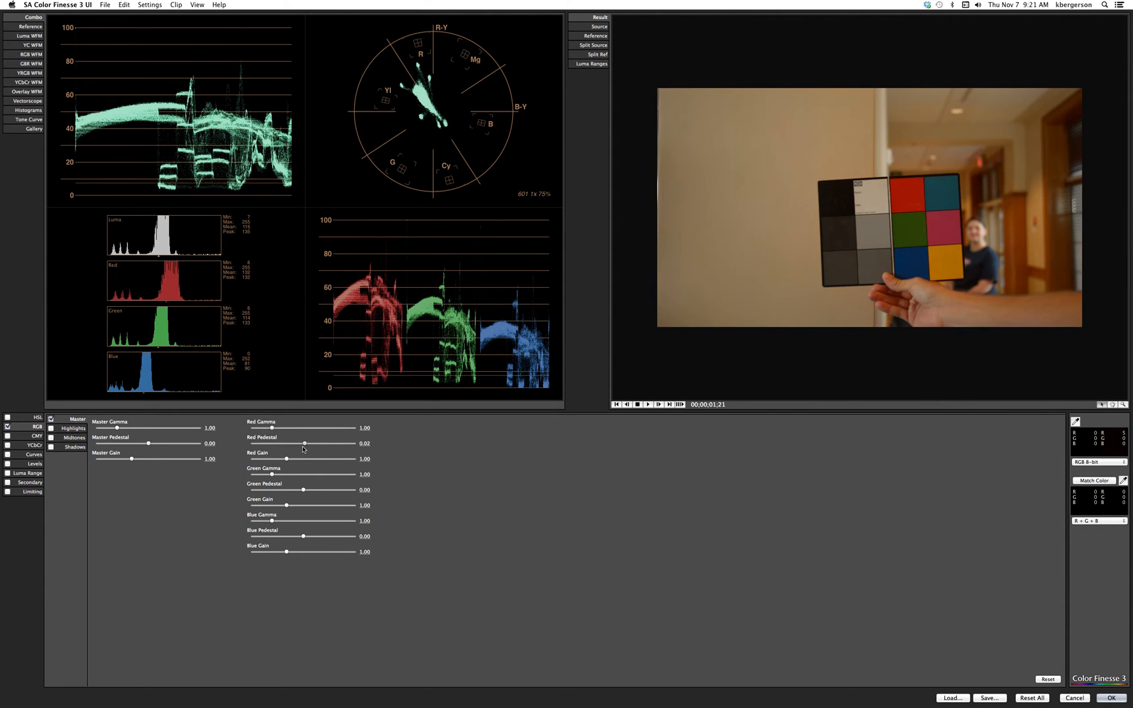
left_click_drag(303, 444, 302, 443)
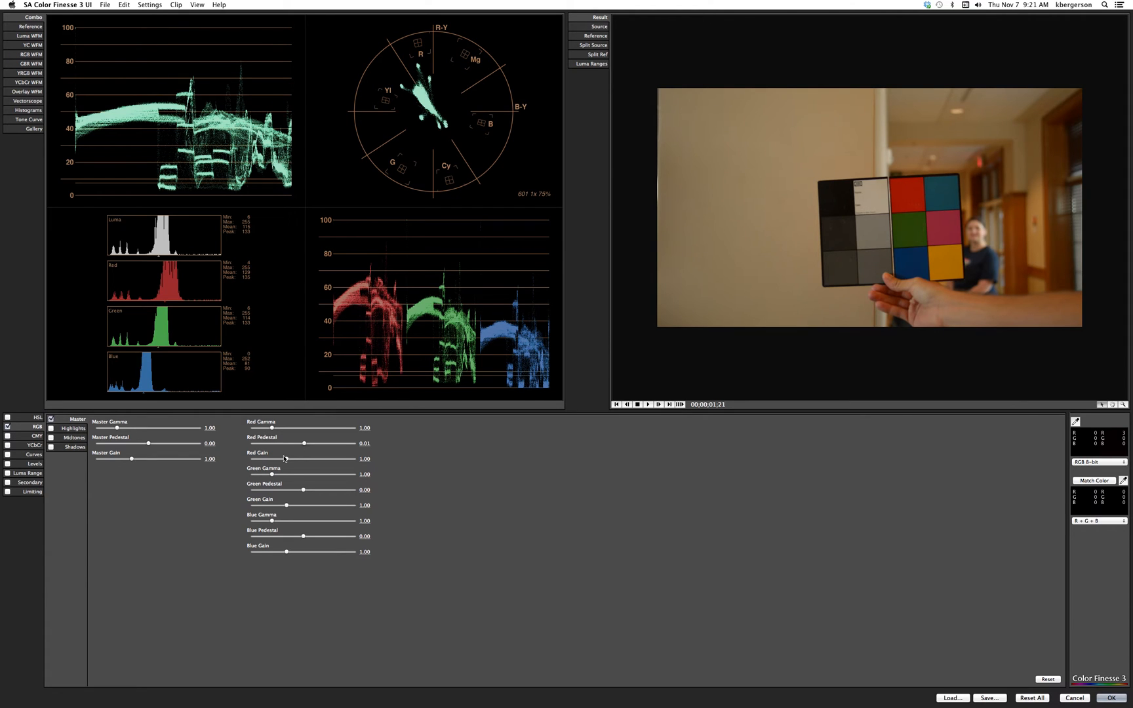
left_click_drag(288, 459, 299, 459)
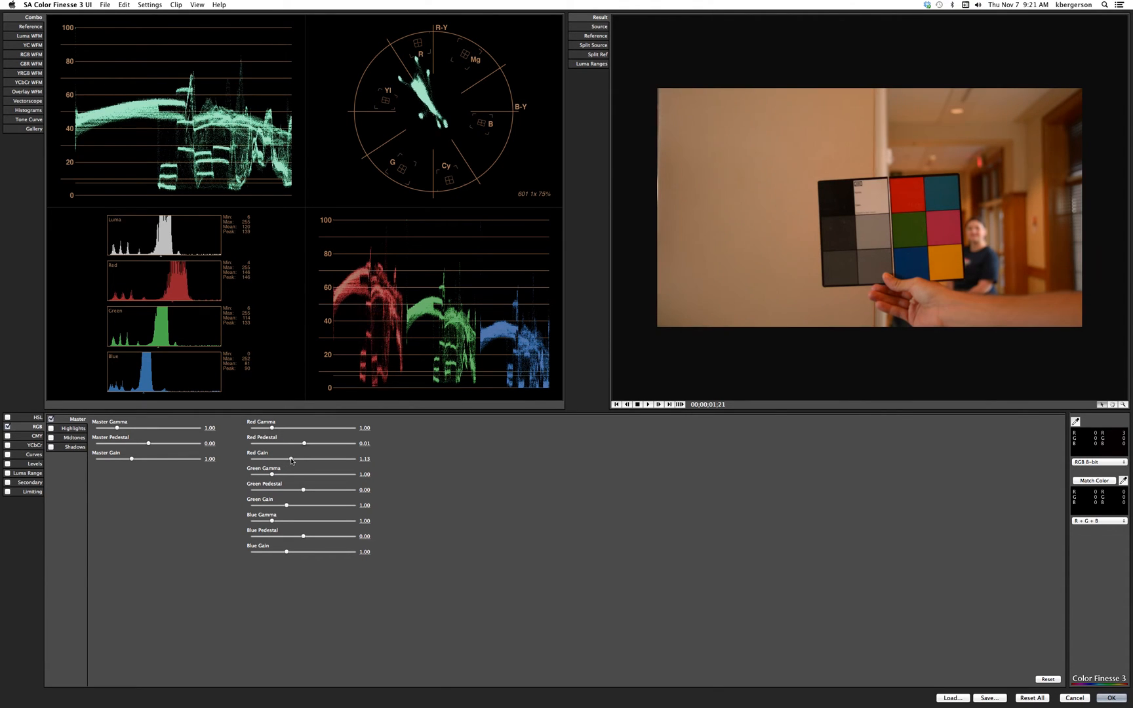
left_click_drag(292, 459, 303, 459)
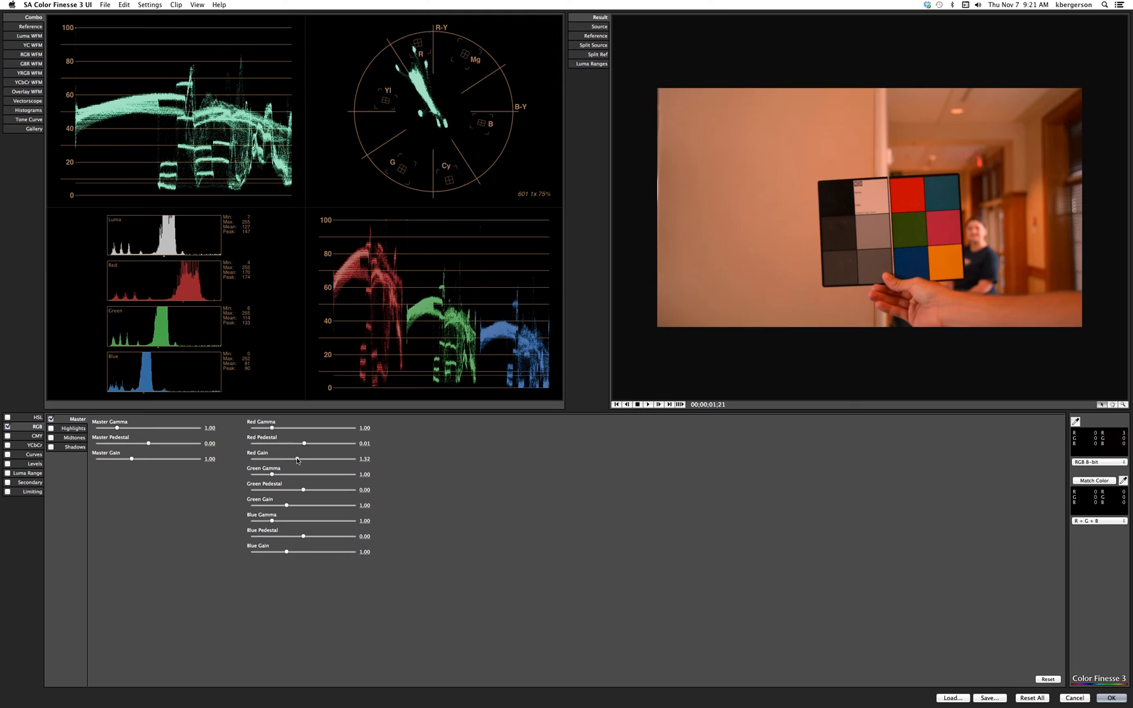
left_click_drag(296, 459, 298, 459)
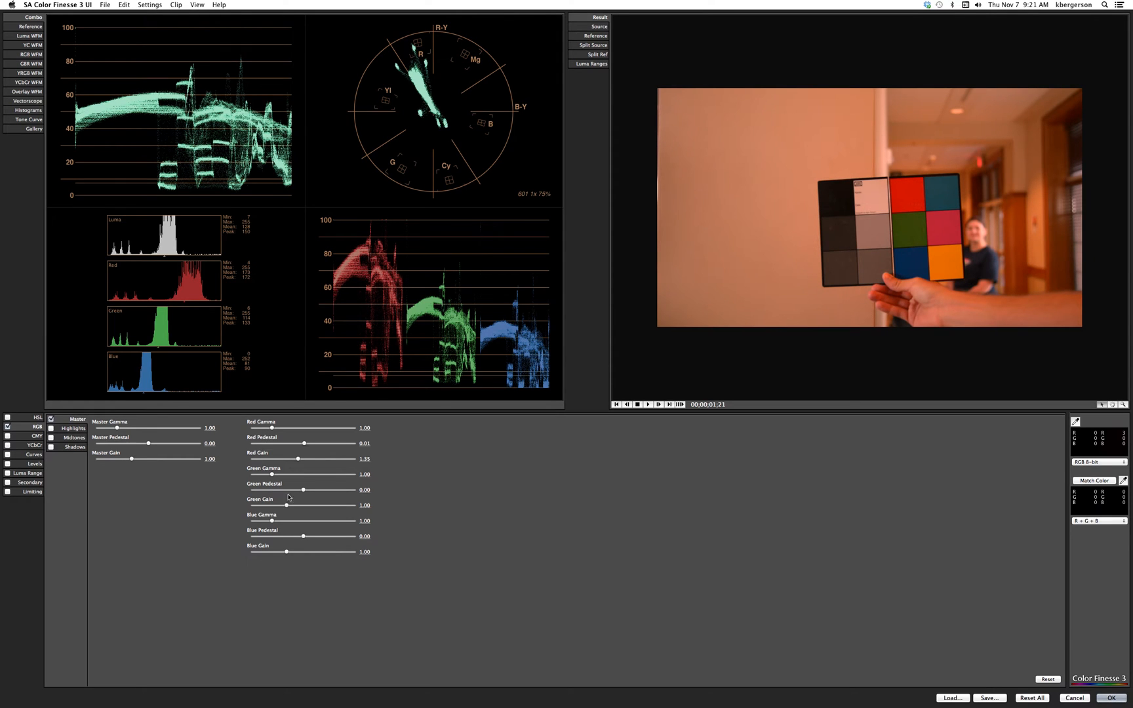
left_click_drag(303, 497, 300, 497)
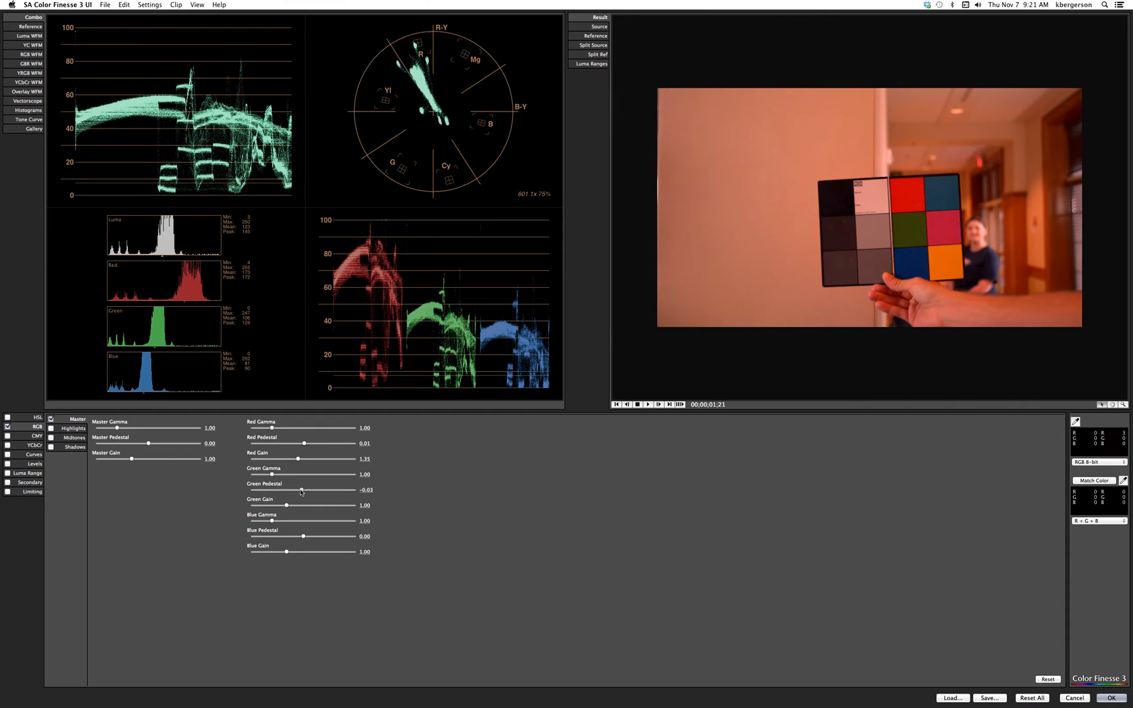
mouse_move(288, 506)
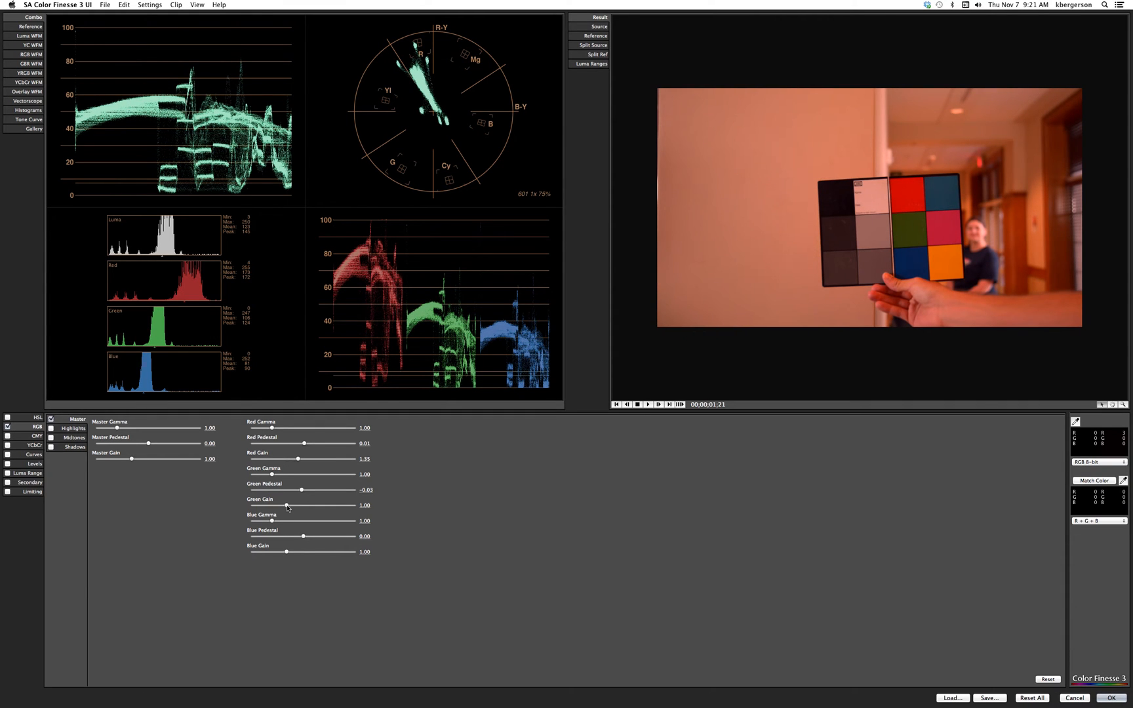
left_click_drag(272, 504, 301, 505)
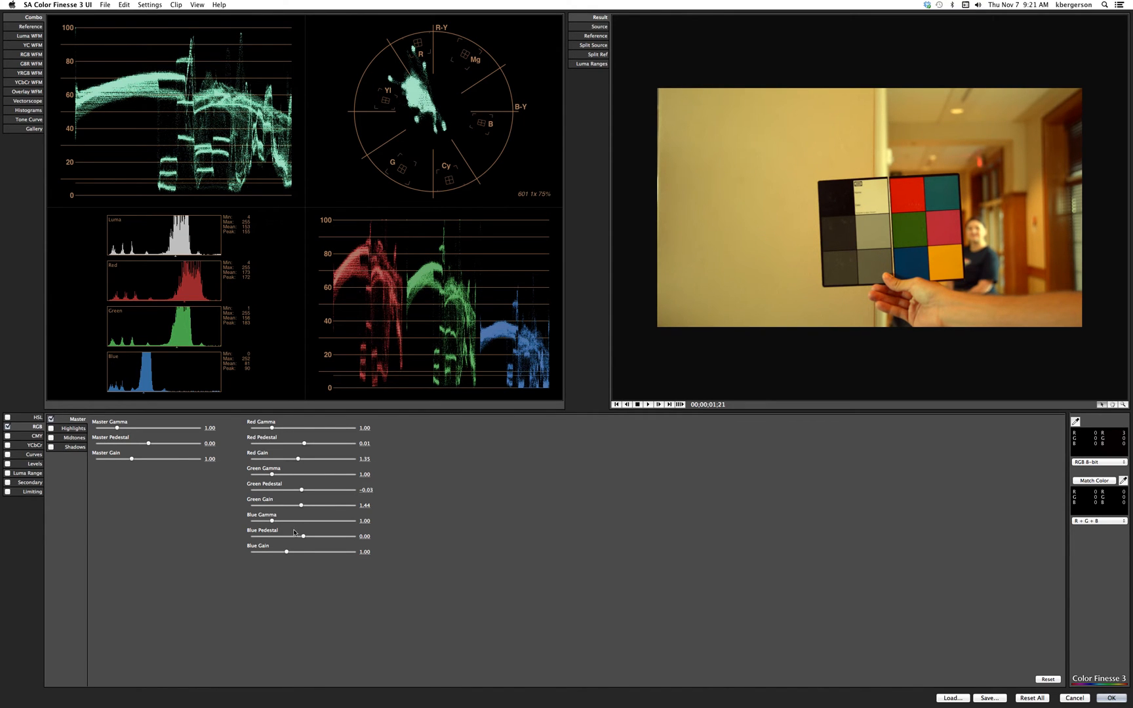
Step: Raise blue gain to 1.68, keeping the blue pedestal at zero
left_click_drag(287, 552, 292, 551)
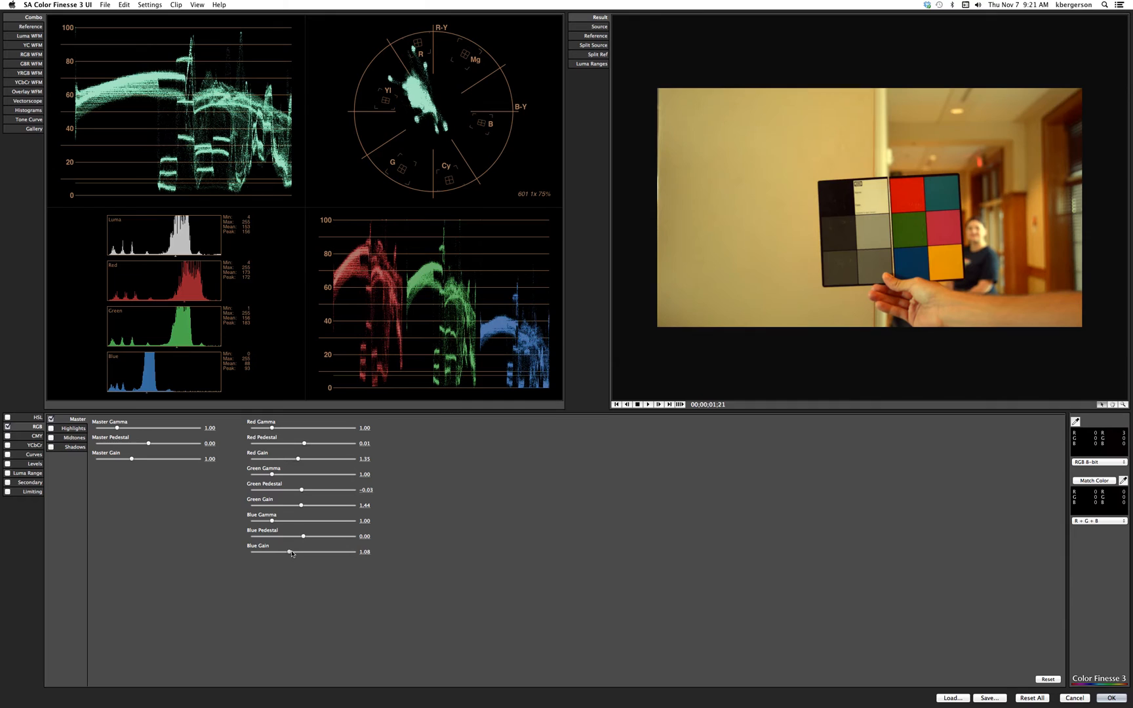
left_click_drag(289, 551, 300, 551)
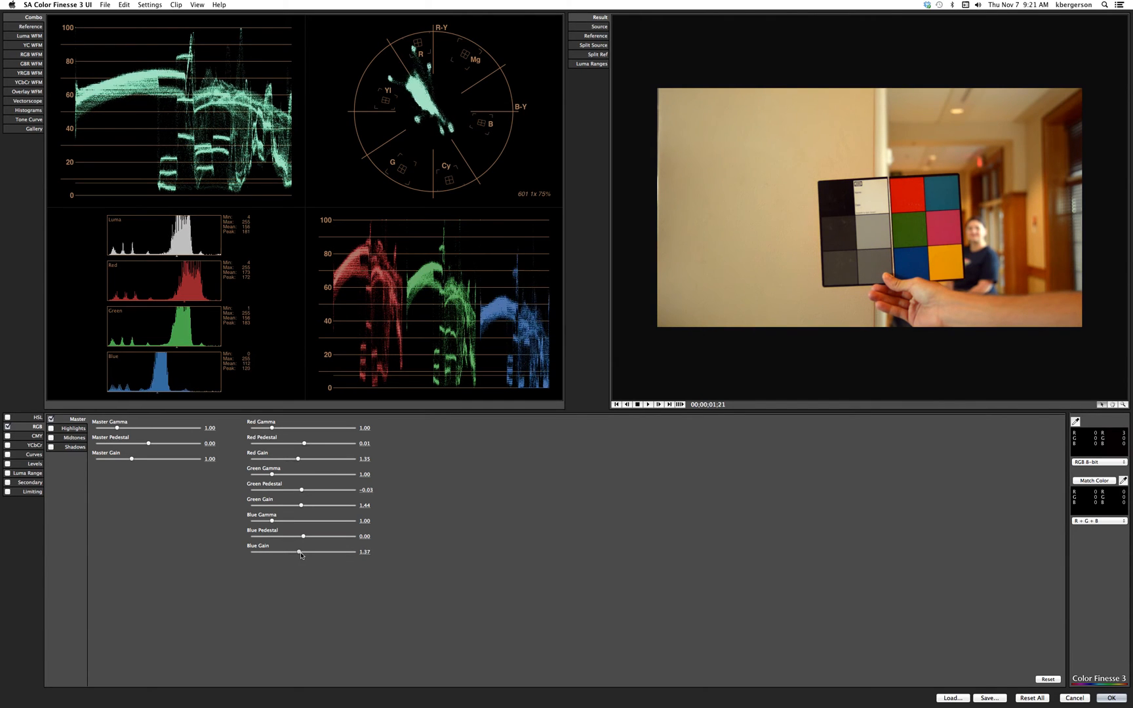
left_click_drag(300, 551, 282, 552)
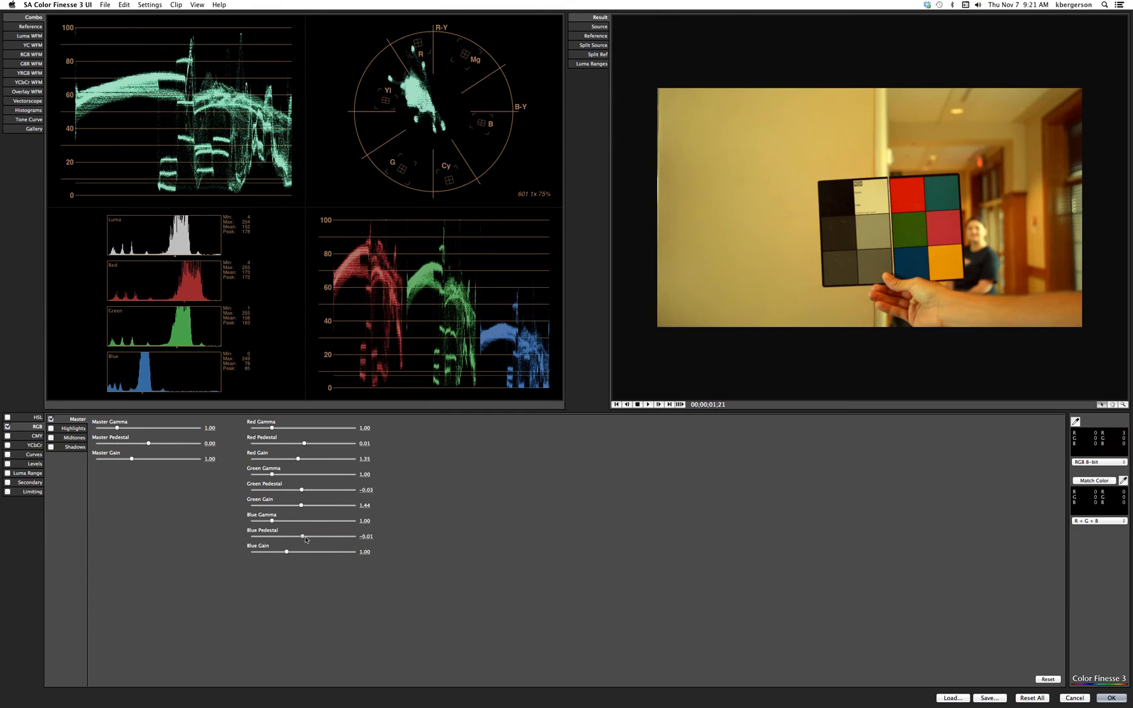
left_click_drag(302, 536, 314, 537)
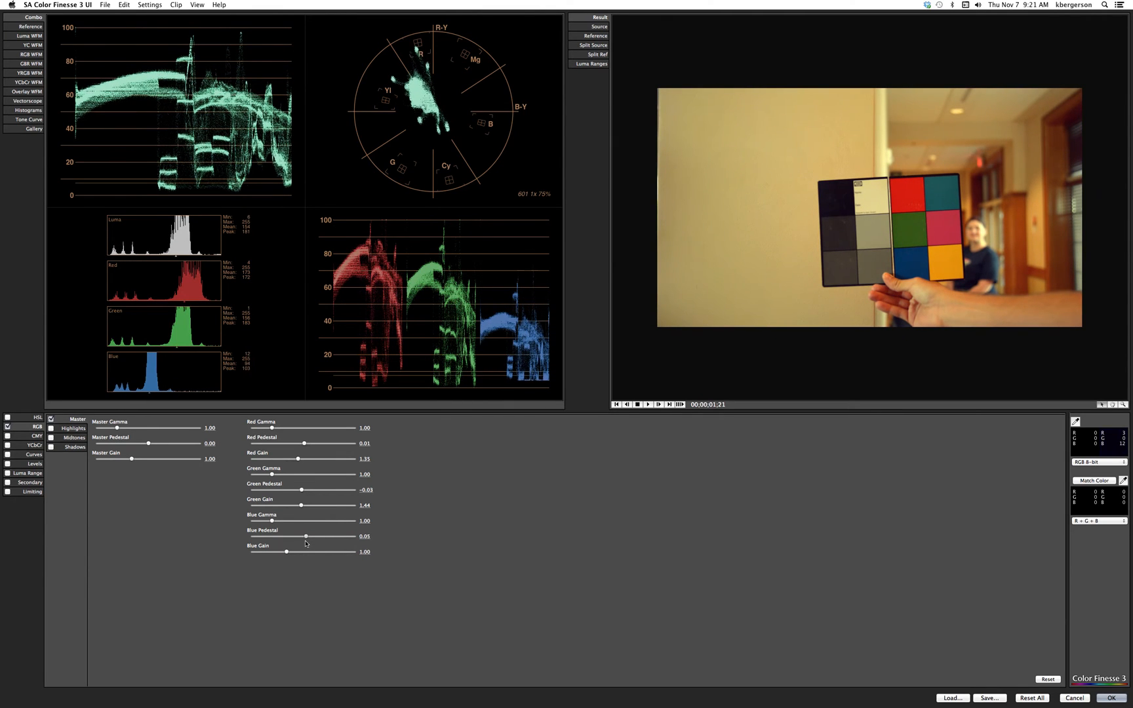
left_click_drag(306, 537, 304, 536)
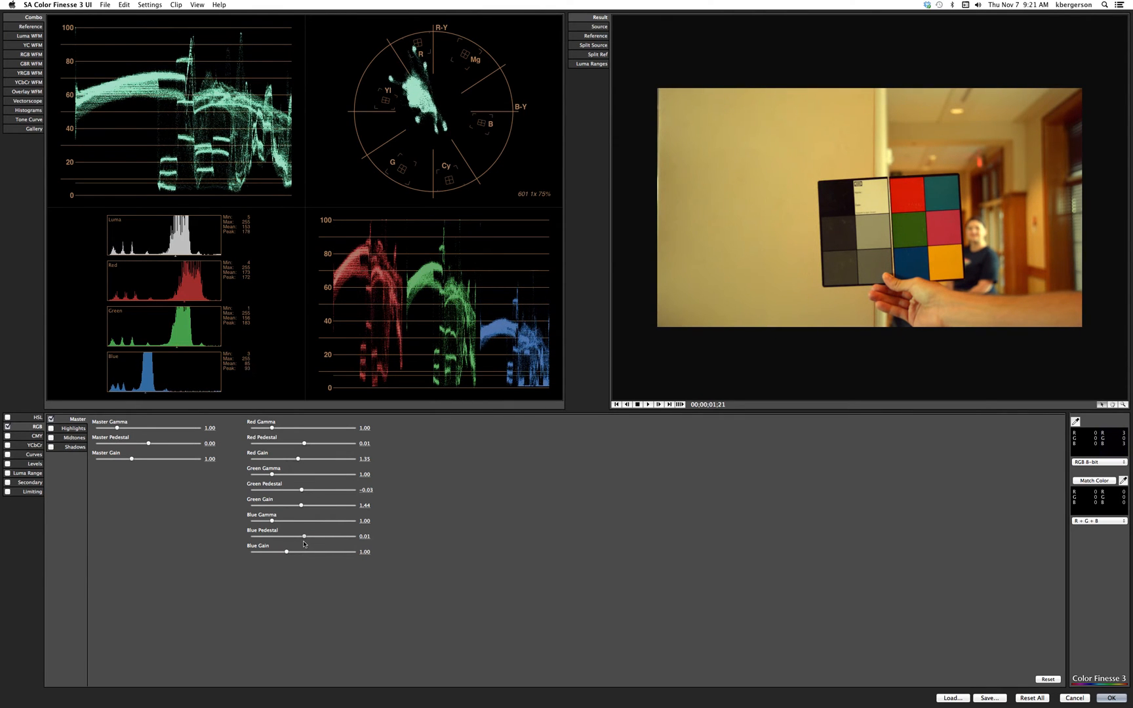
left_click_drag(303, 537, 302, 537)
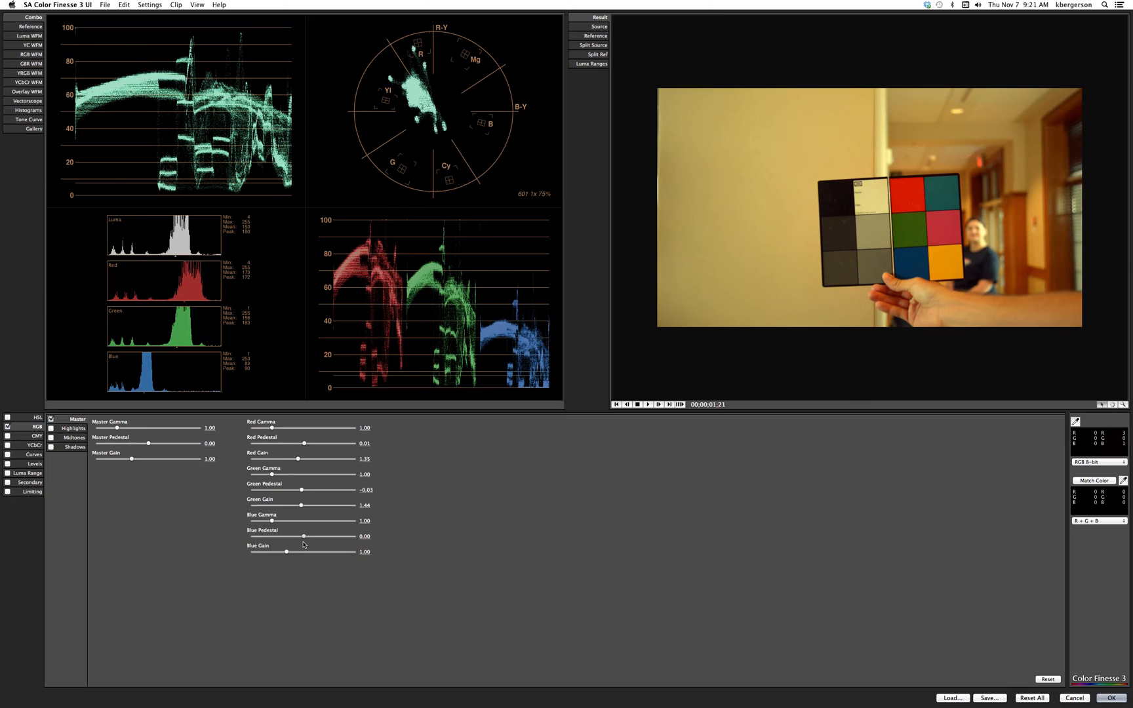
left_click_drag(285, 551, 288, 552)
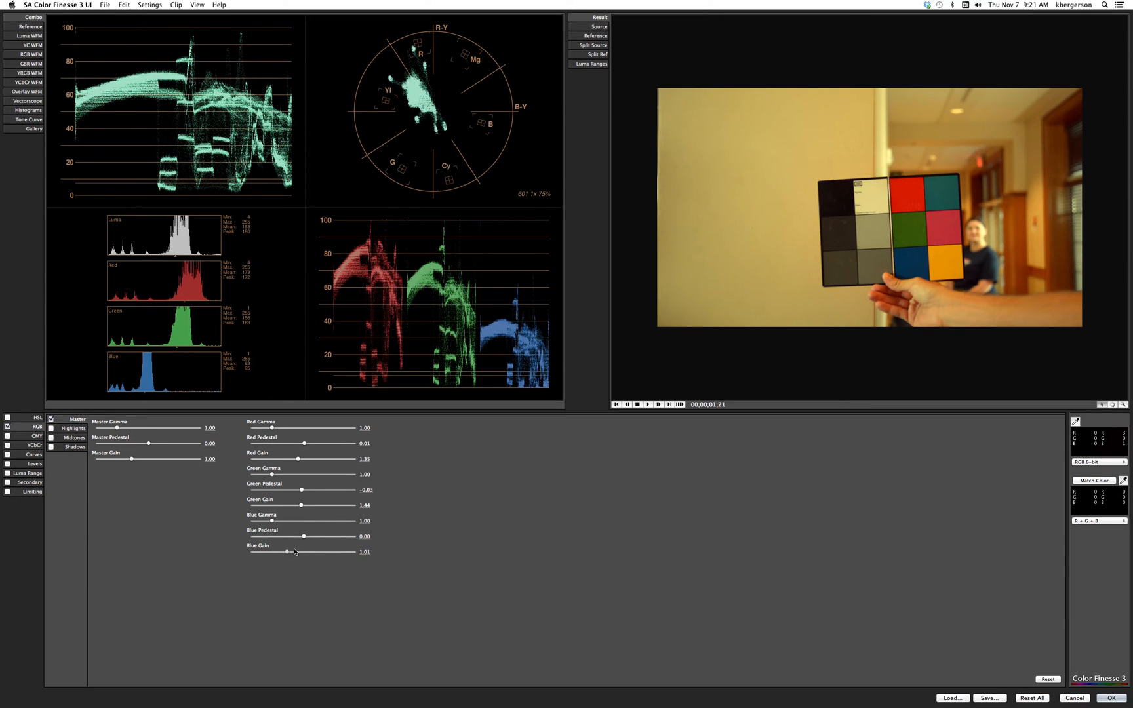
left_click_drag(288, 552, 307, 552)
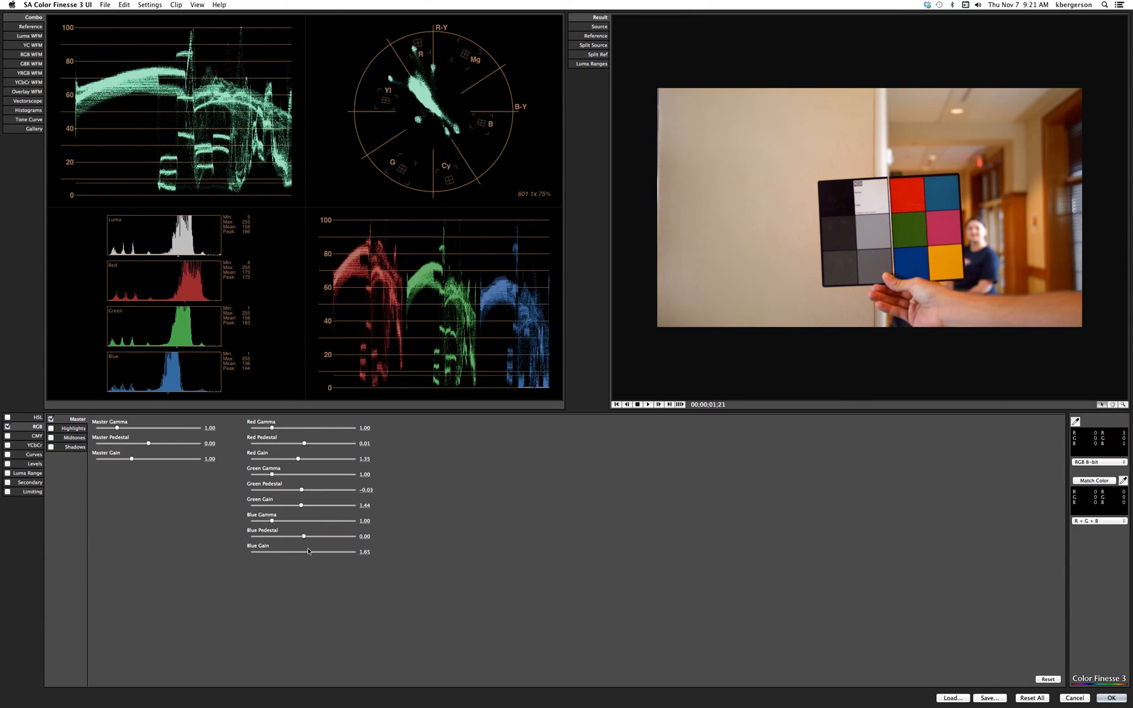
left_click_drag(303, 551, 309, 552)
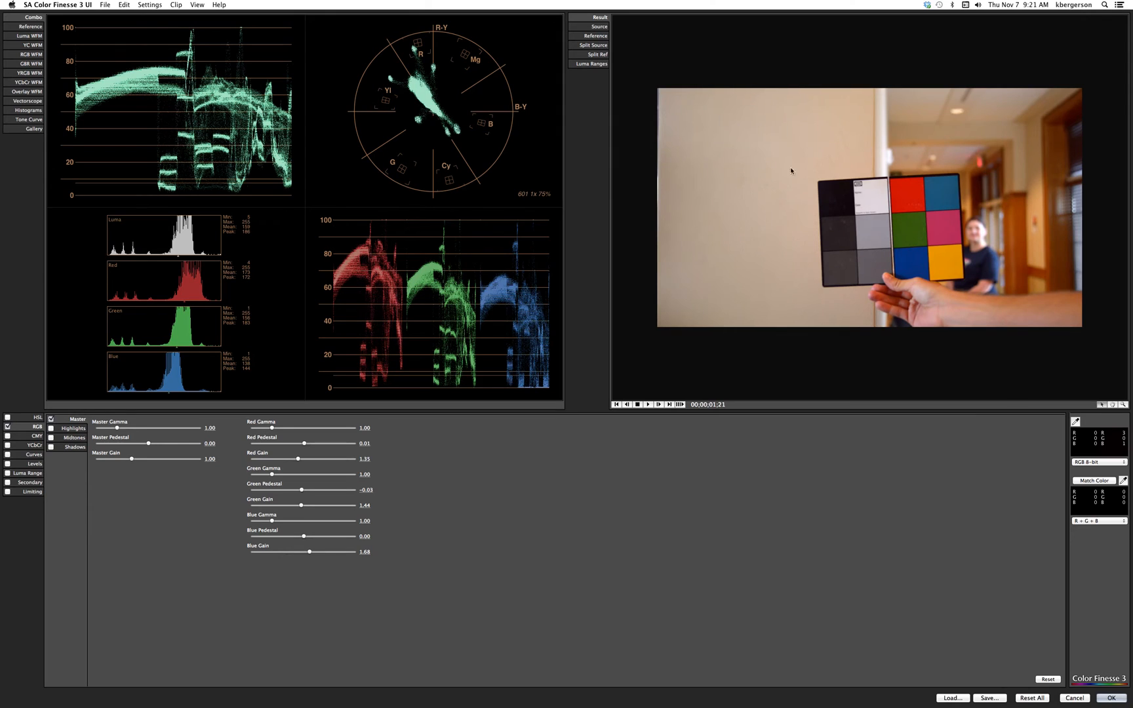
mouse_move(885, 295)
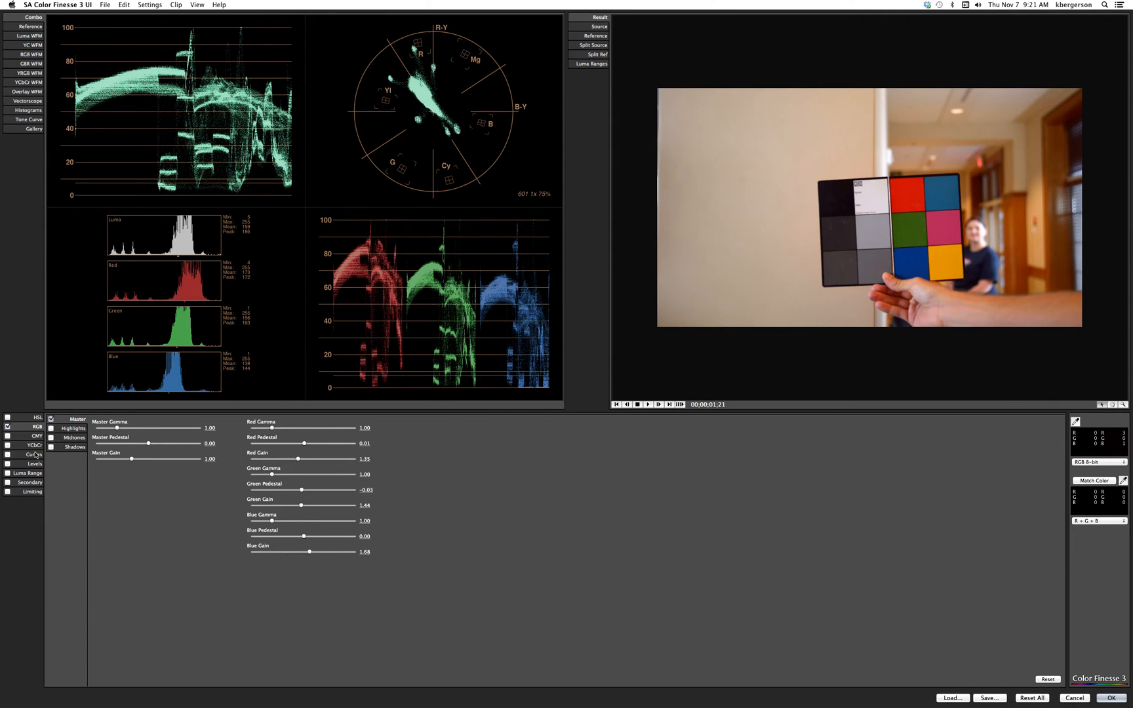
Step: Enable Curves correction to expose the master, red, green and blue curves
left_click(33, 455)
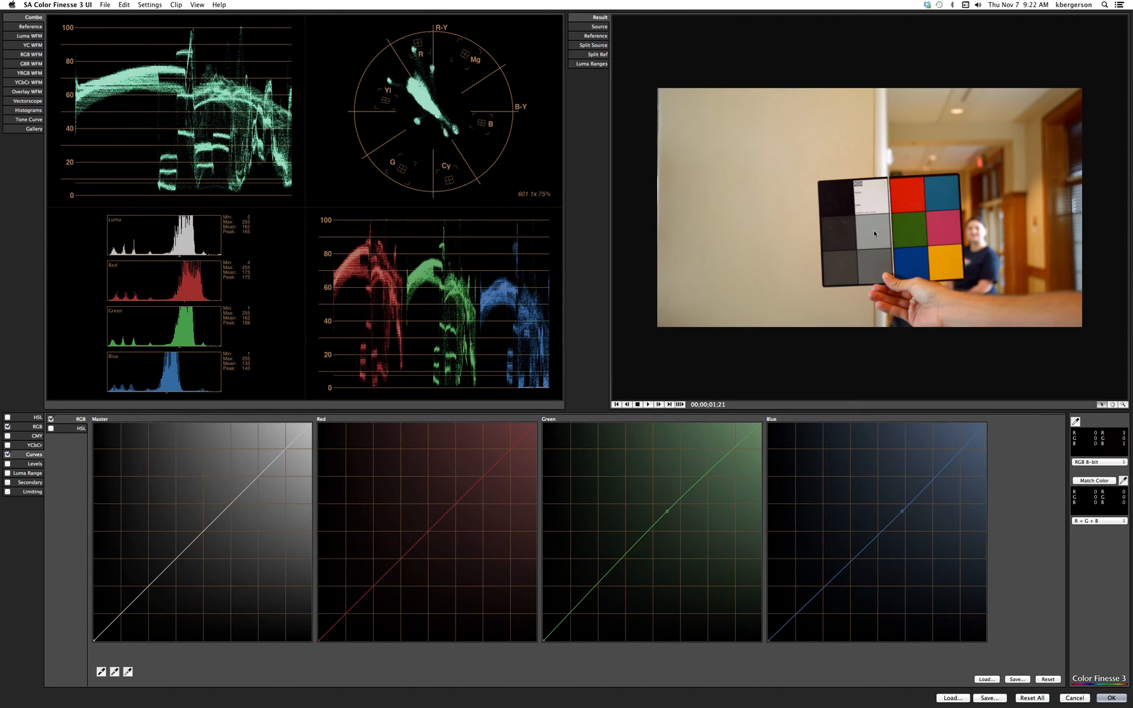
mouse_move(1047, 583)
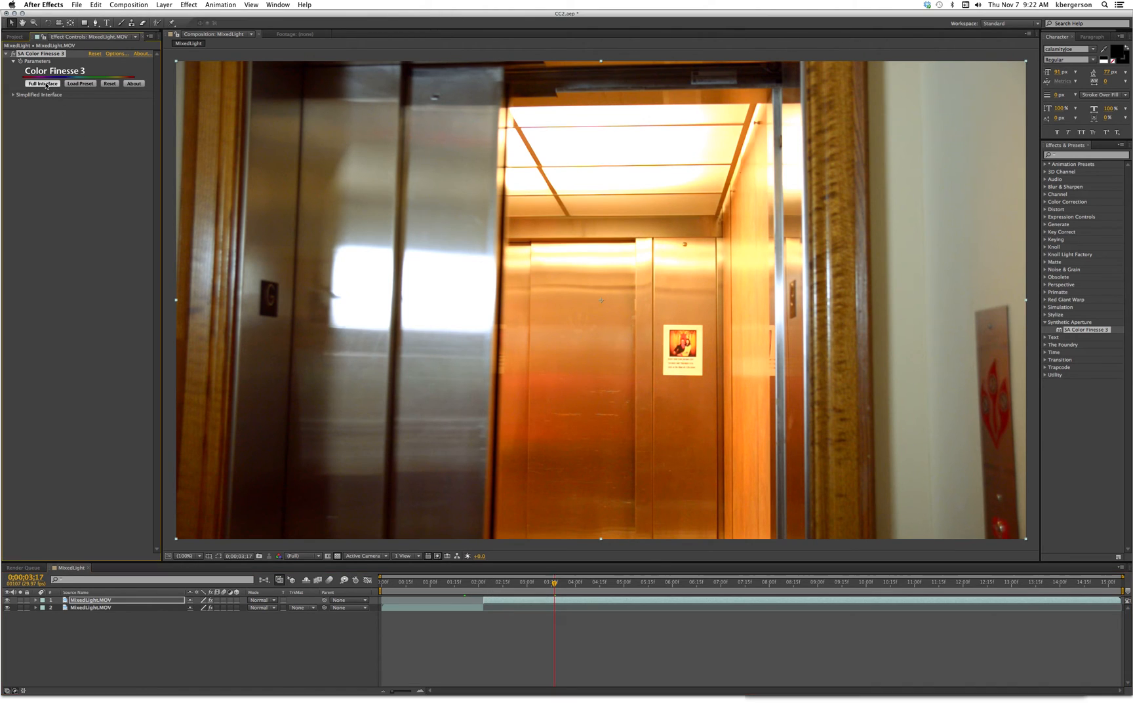
left_click(42, 83)
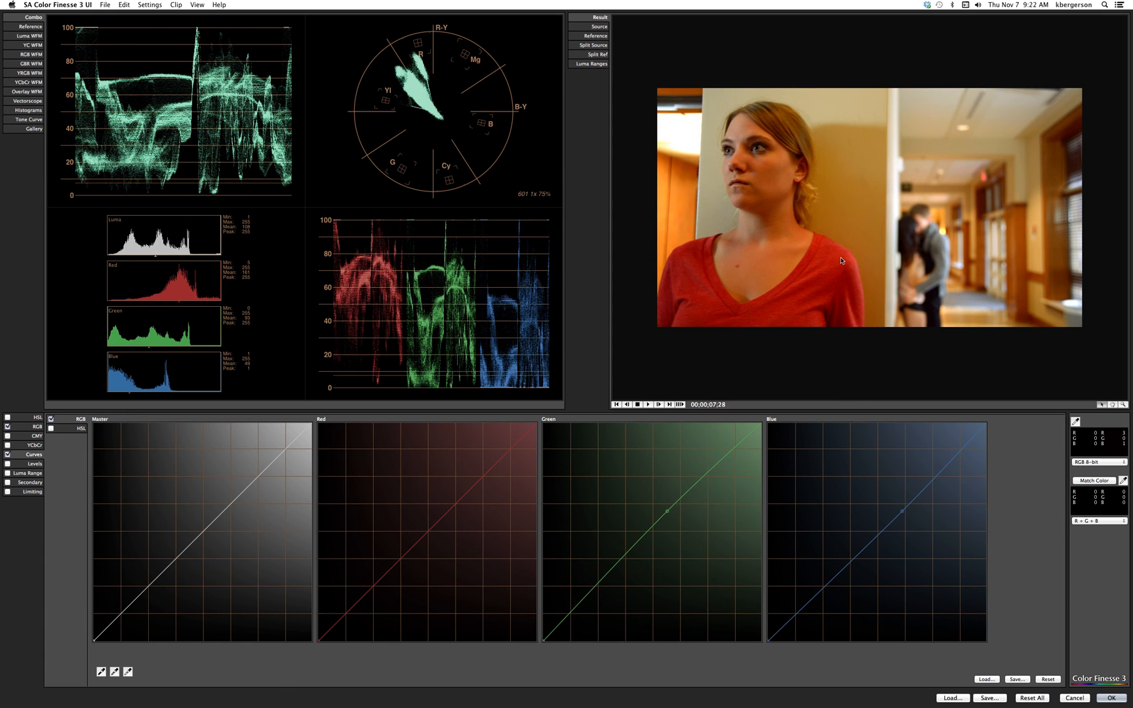
mouse_move(678, 133)
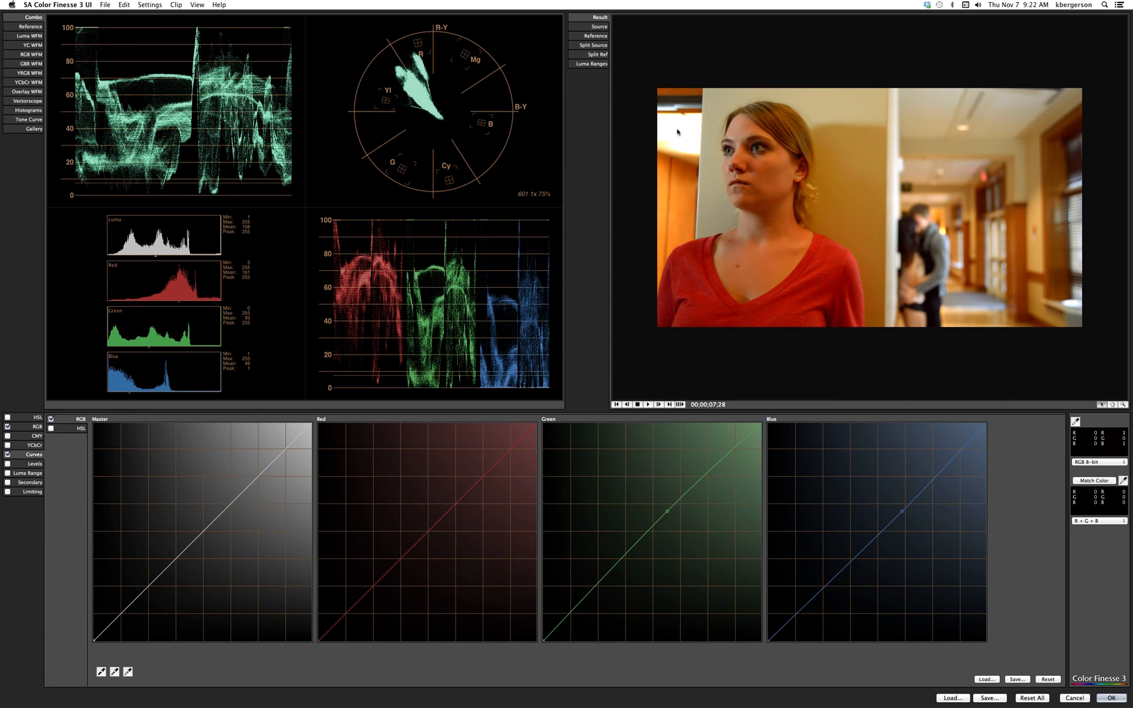
mouse_move(682, 137)
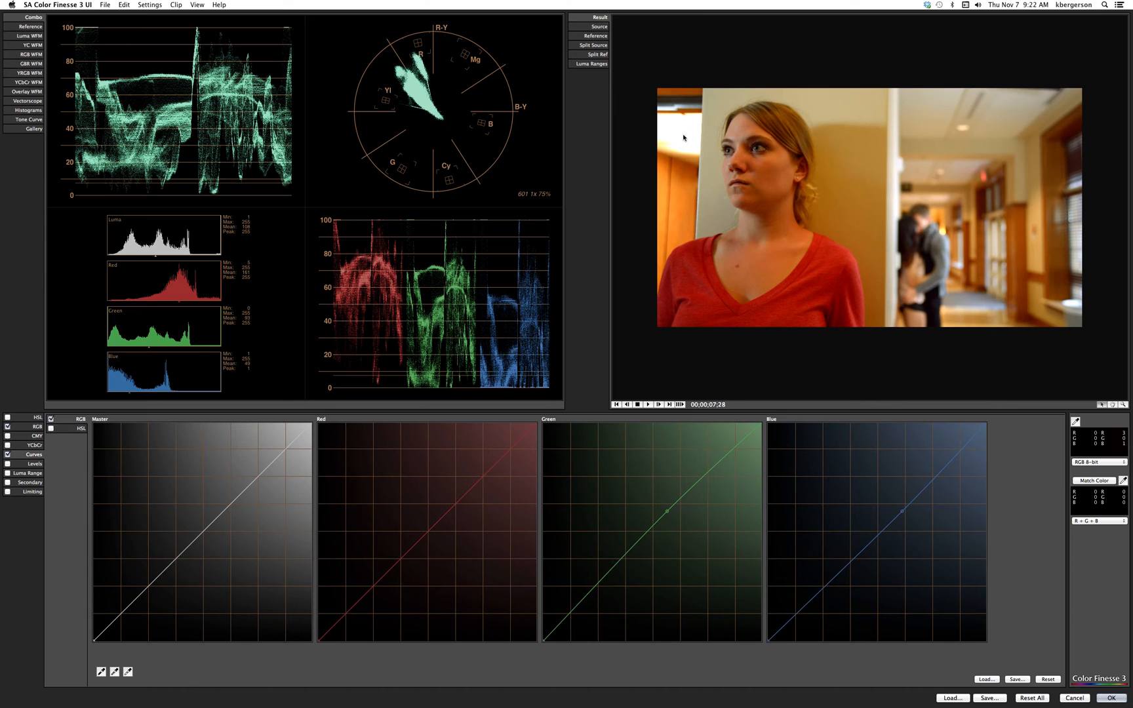
mouse_move(755, 252)
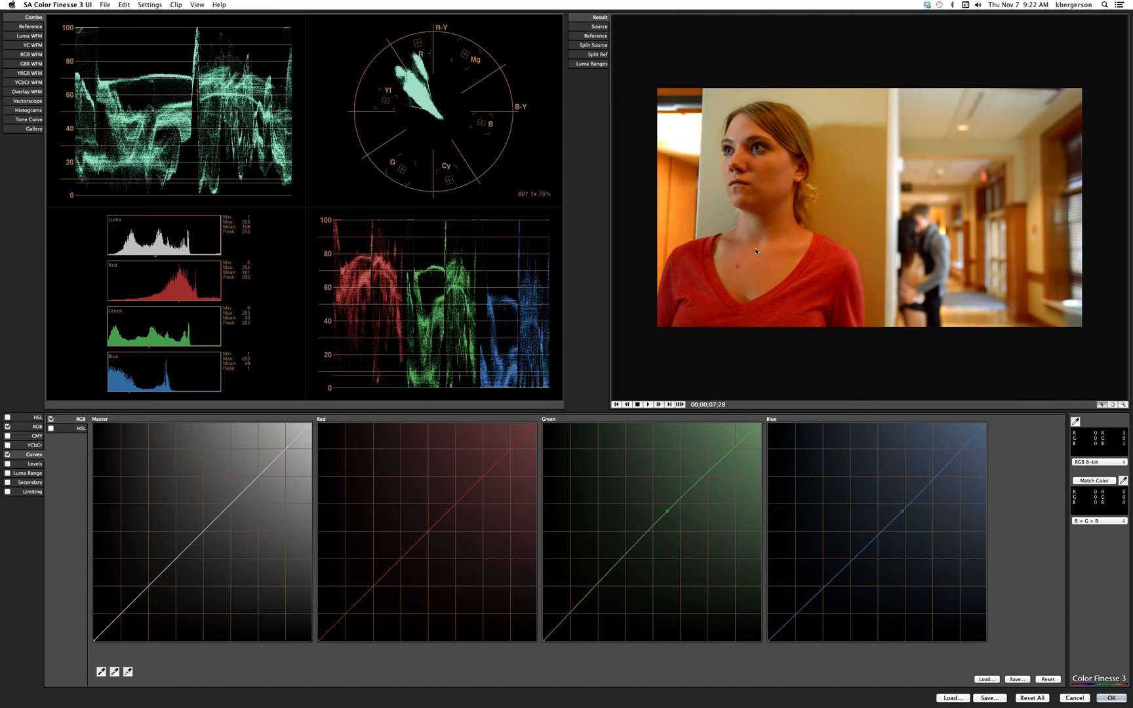
mouse_move(983, 236)
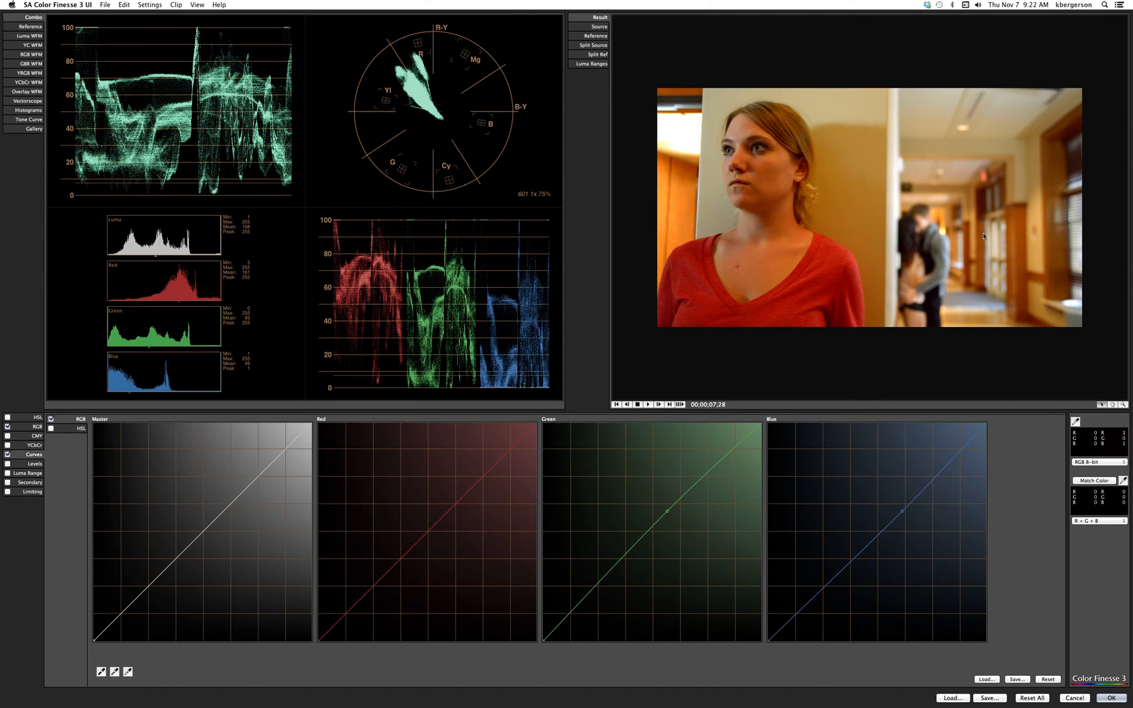
mouse_move(984, 251)
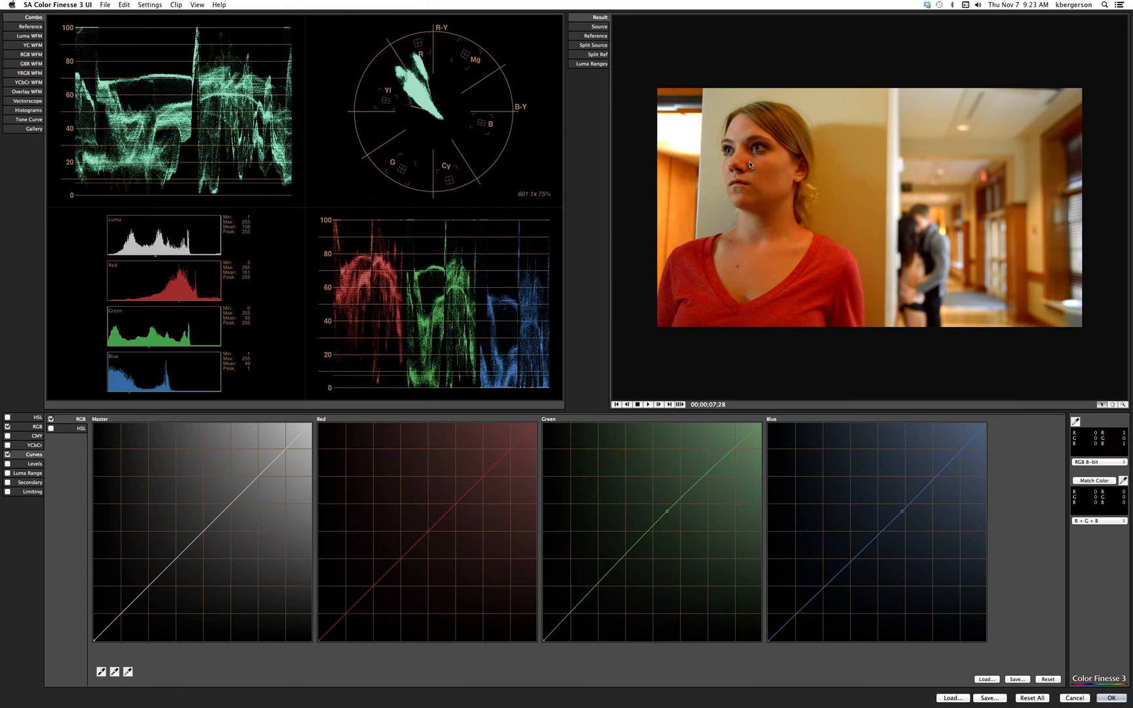
mouse_move(1001, 256)
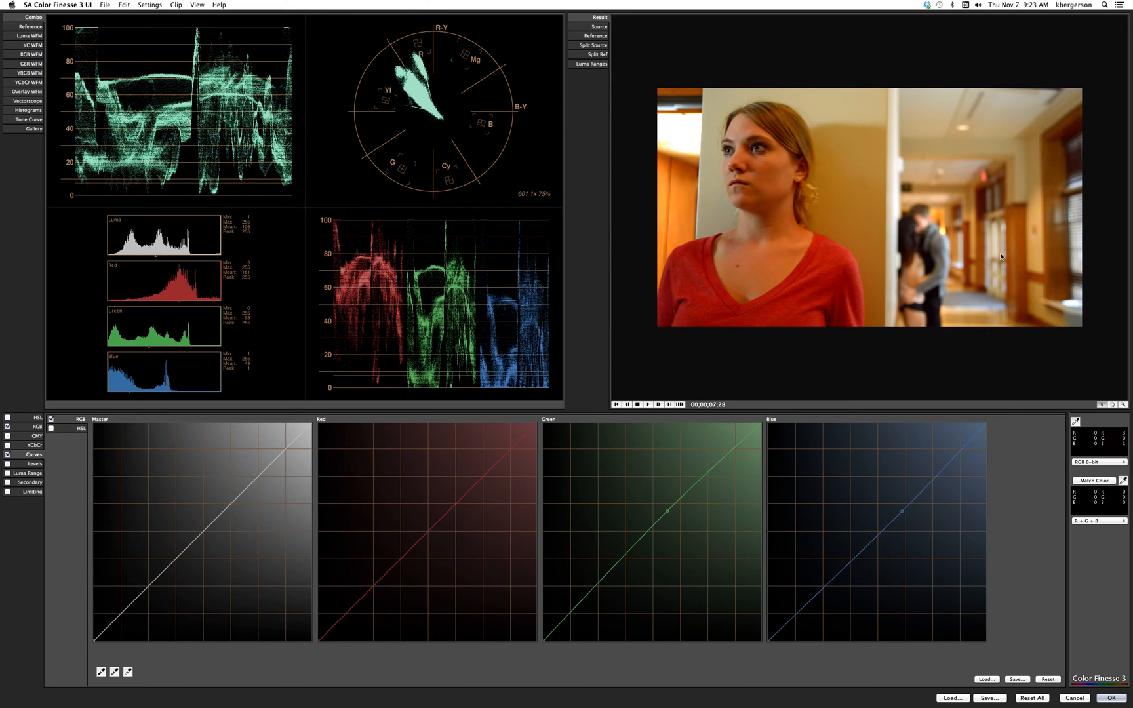
mouse_move(896, 280)
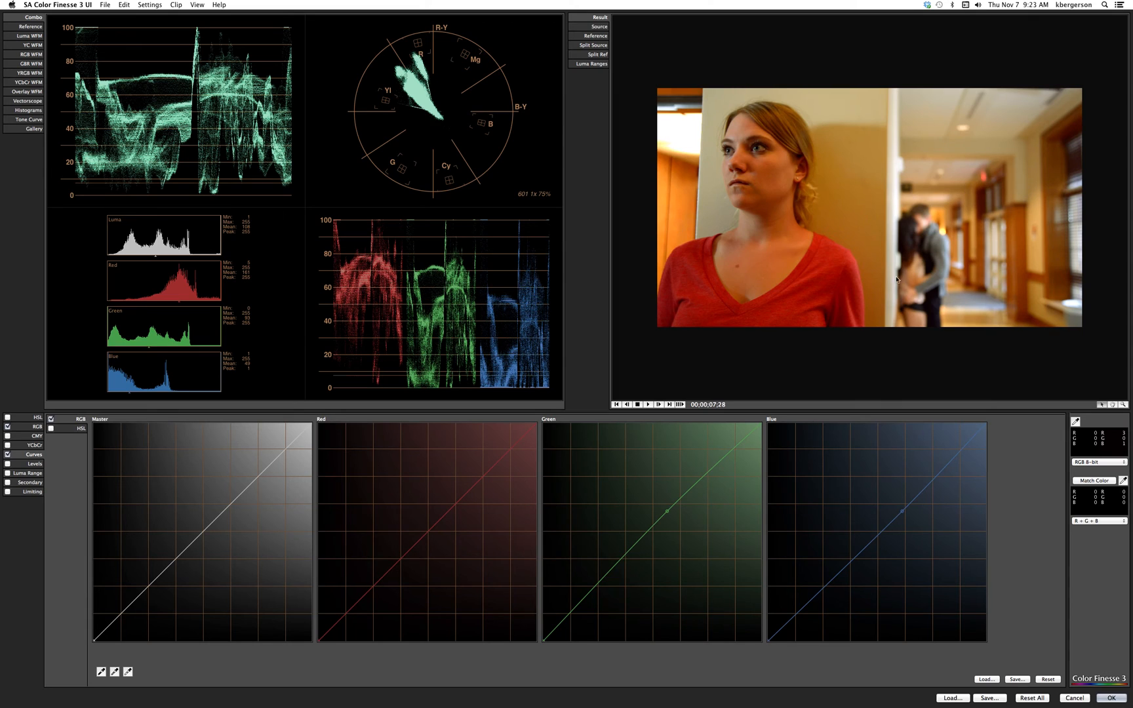
mouse_move(944, 226)
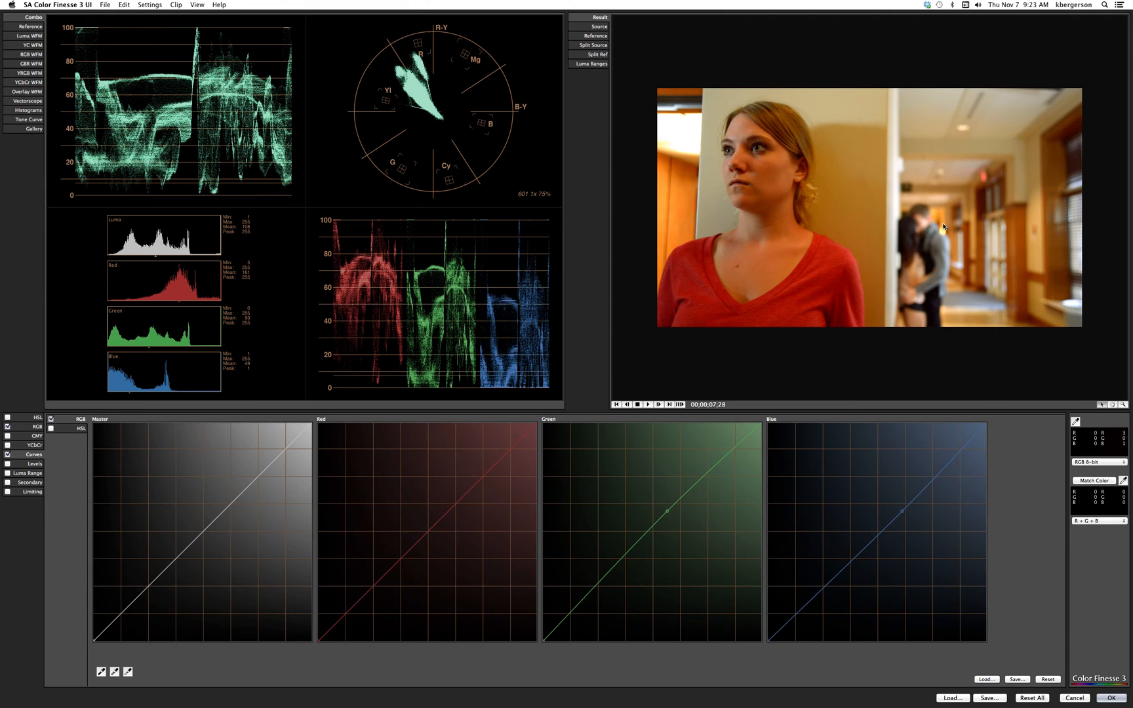
mouse_move(948, 232)
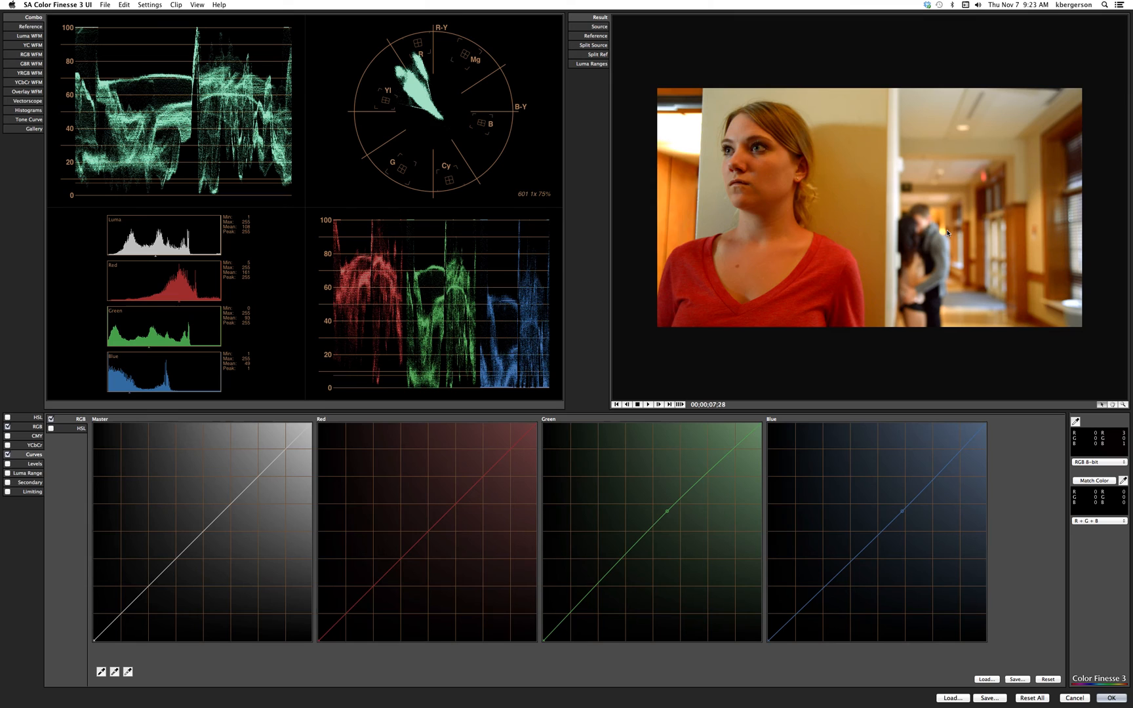
mouse_move(472, 312)
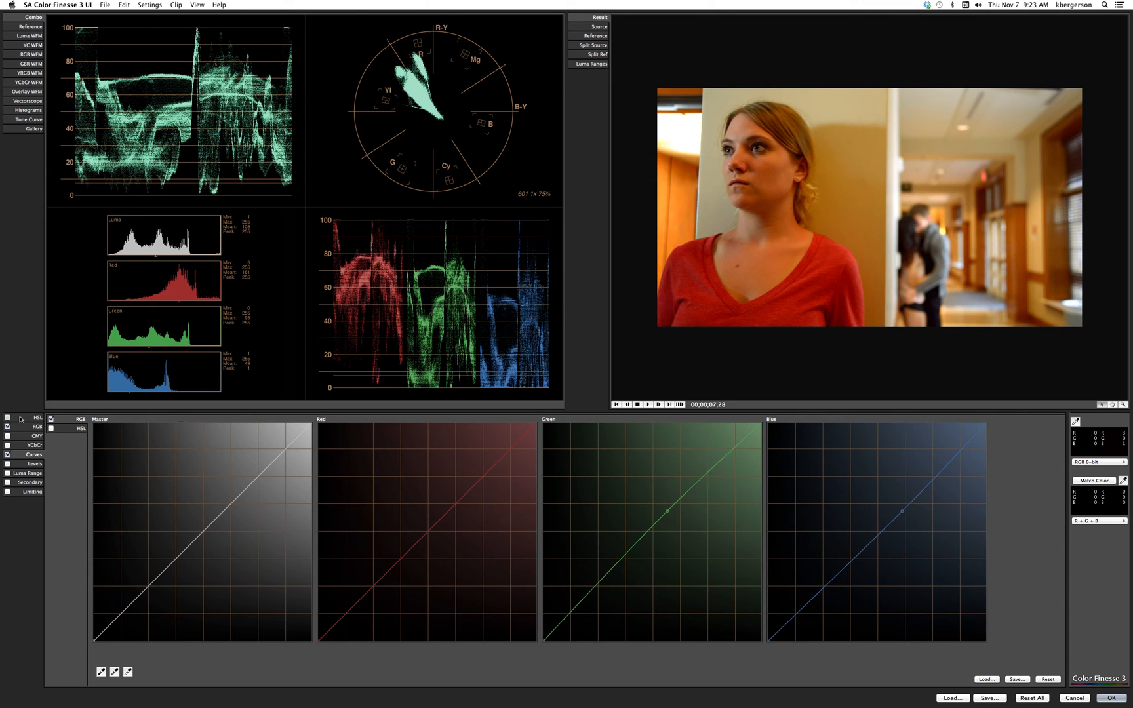
Step: Enable HSL correction with Highlights, Midtones and Shadows controls active
left_click(36, 418)
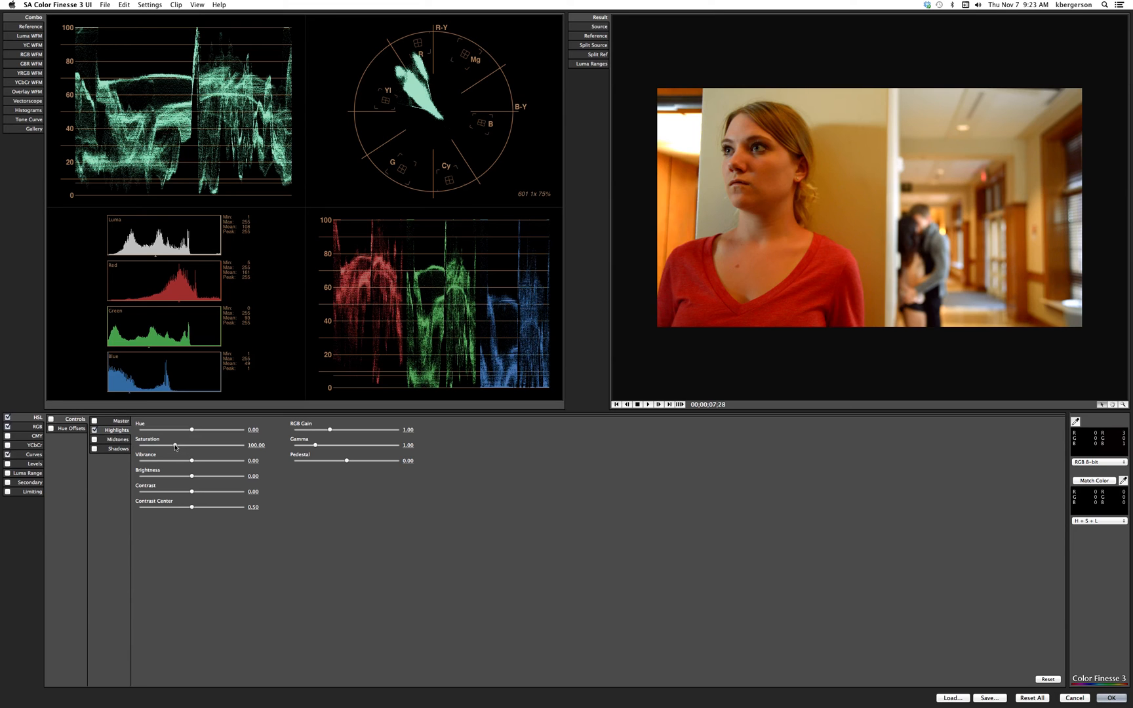
left_click_drag(191, 429, 150, 445)
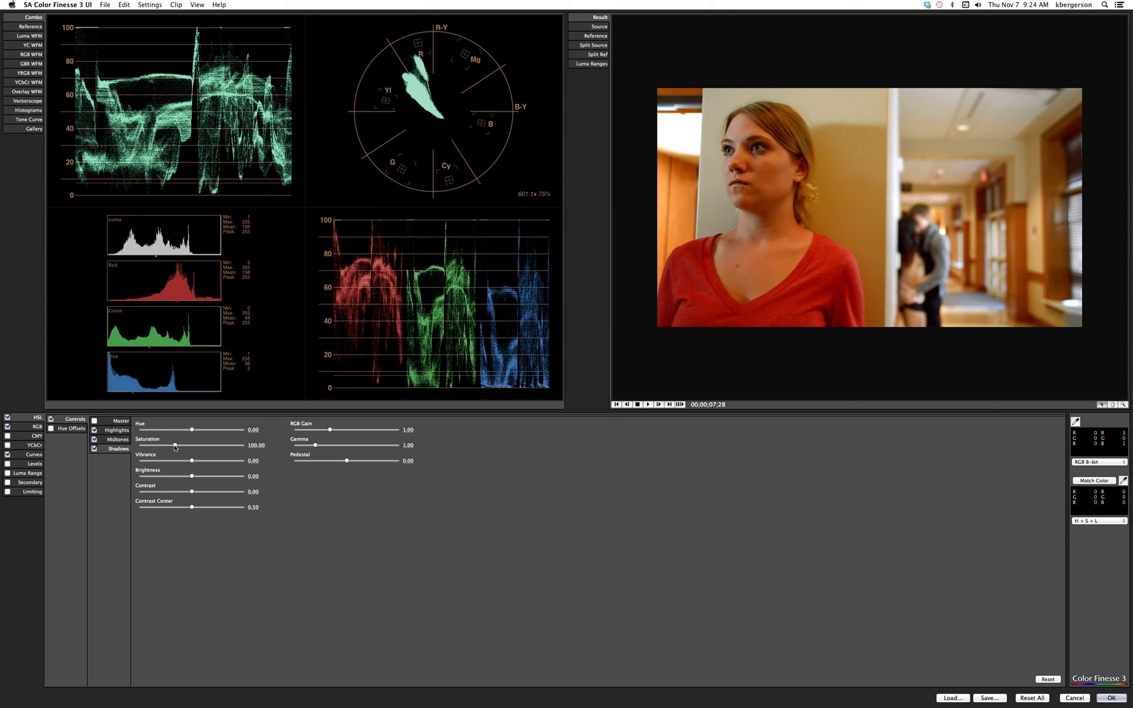
Step: Compare saturation values from 57.33 to 116, finally setting 97.33
left_click_drag(191, 429, 166, 429)
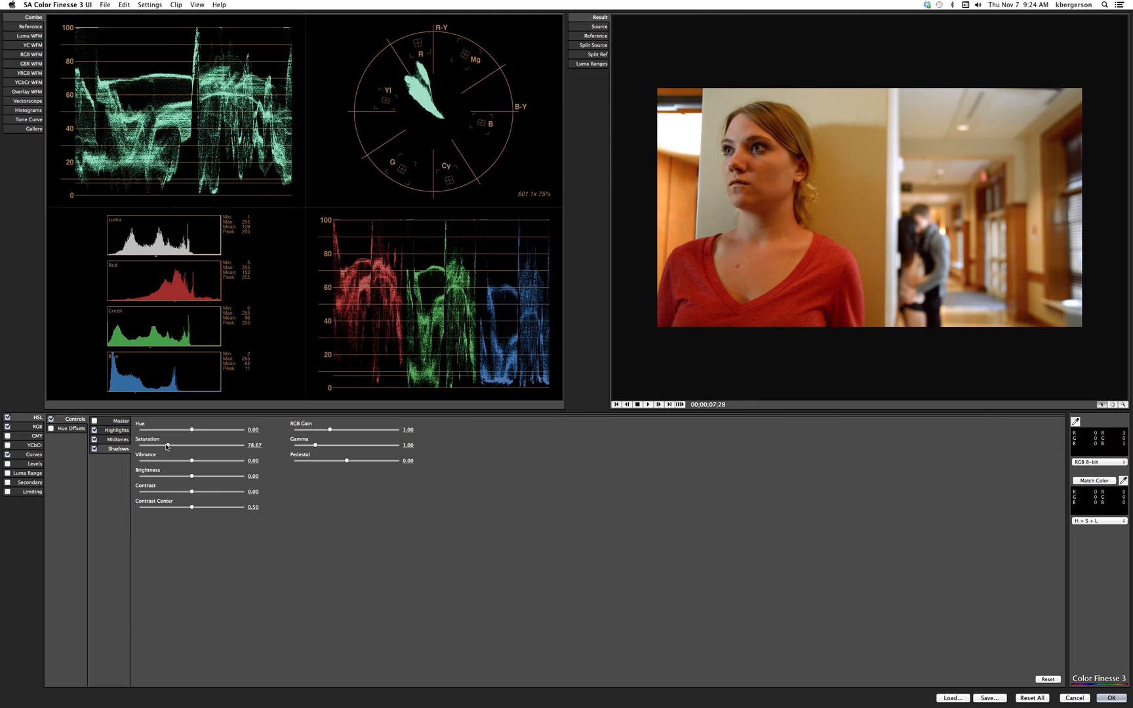
left_click_drag(191, 430, 169, 430)
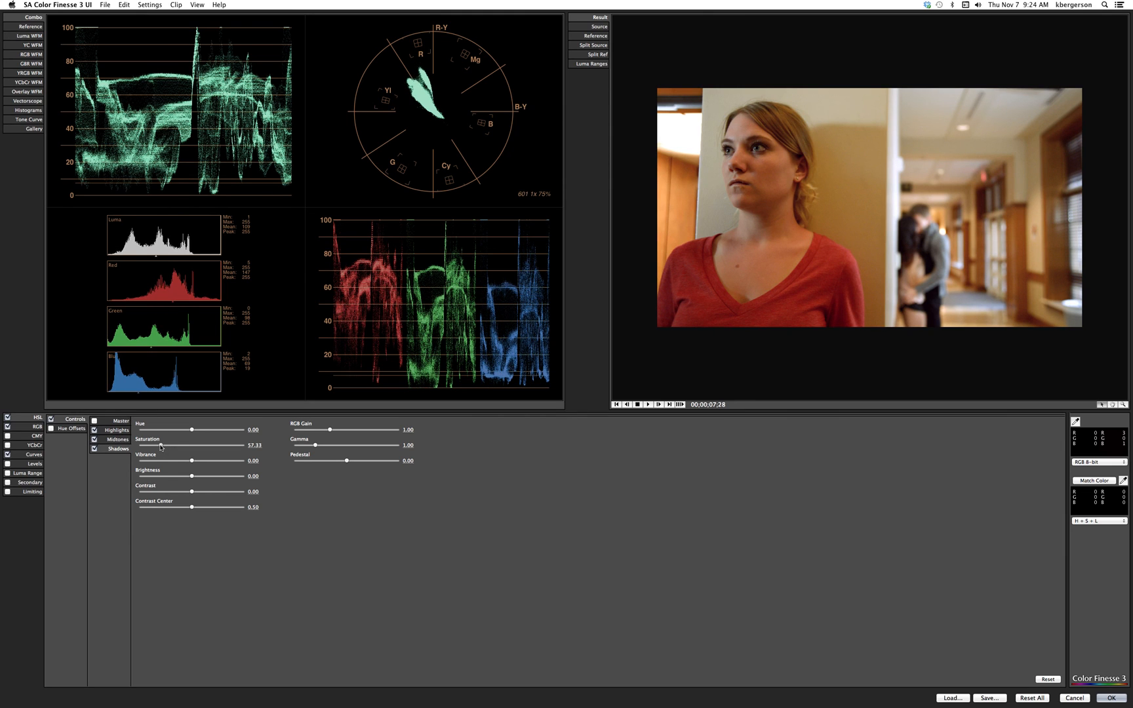
left_click_drag(191, 430, 190, 430)
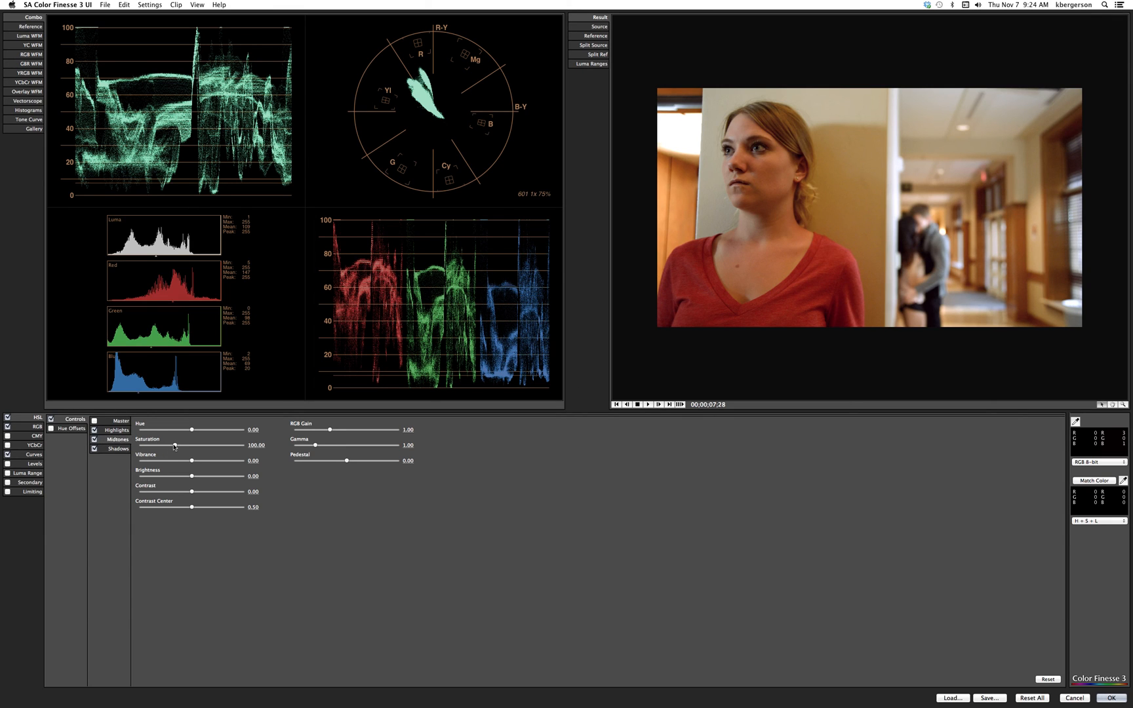
left_click_drag(172, 447, 179, 447)
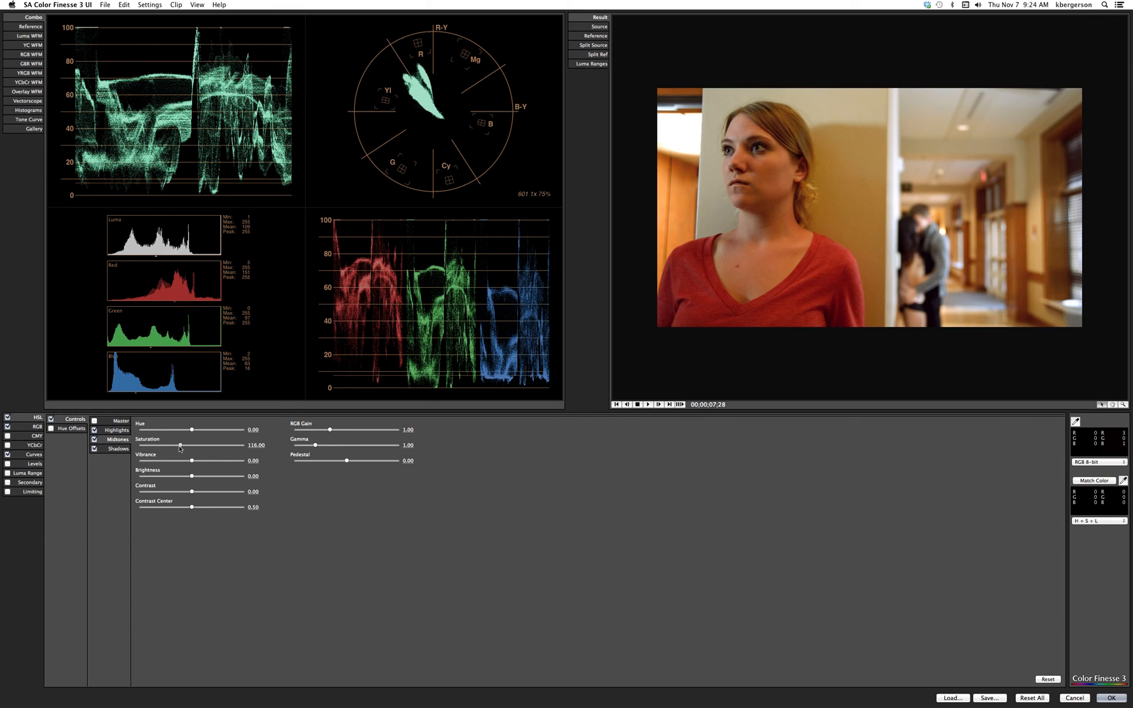
left_click_drag(180, 445, 173, 446)
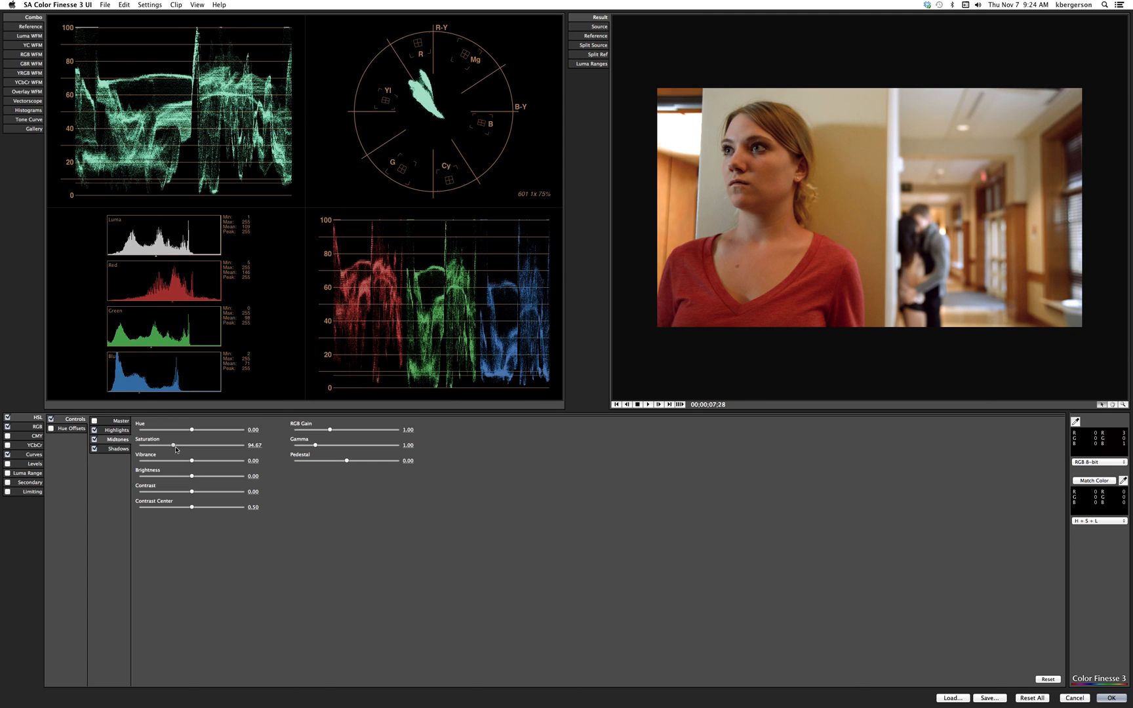
left_click_drag(173, 446, 178, 447)
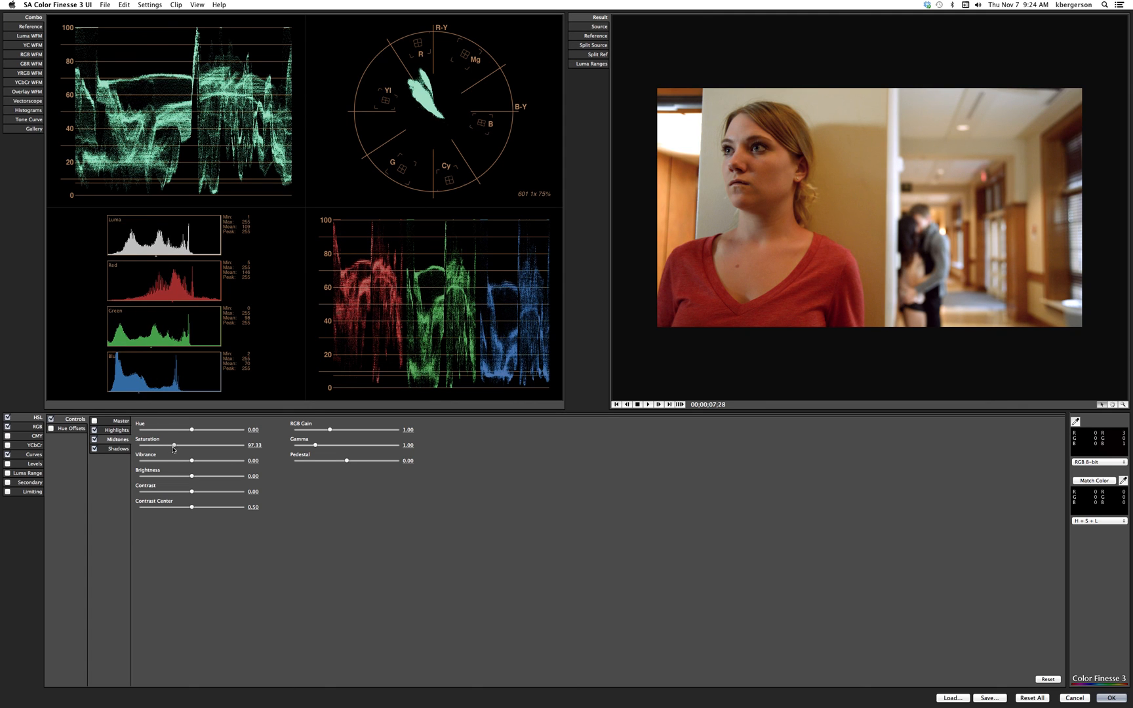
mouse_move(164, 464)
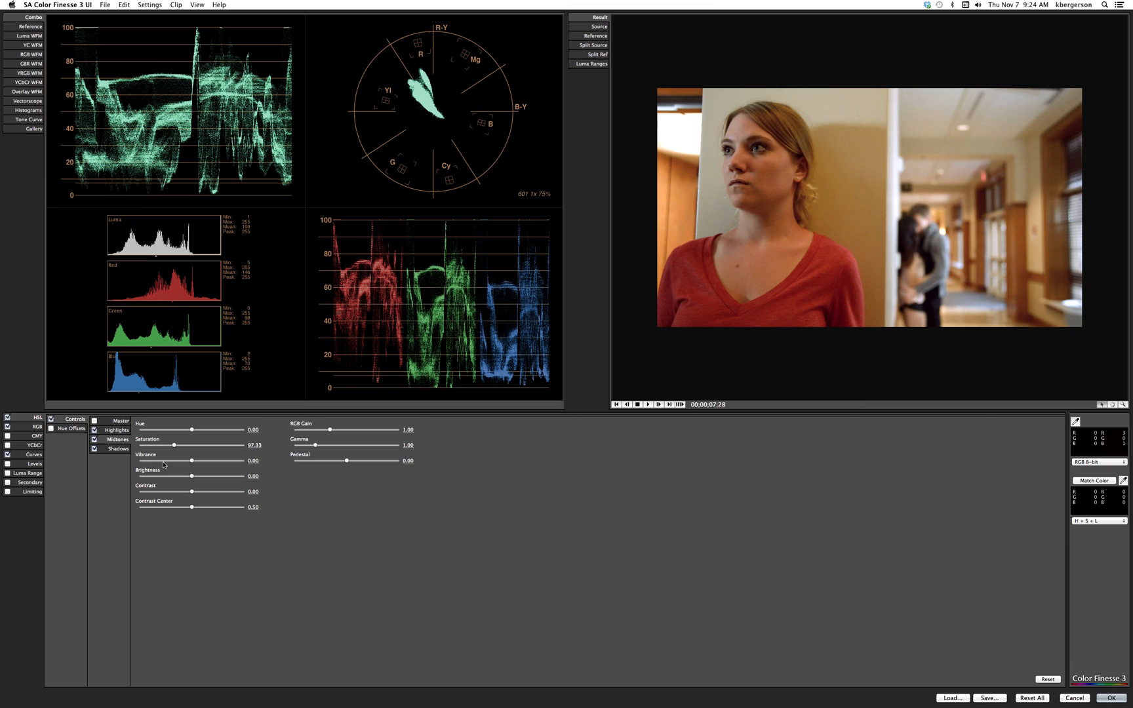
mouse_move(551, 197)
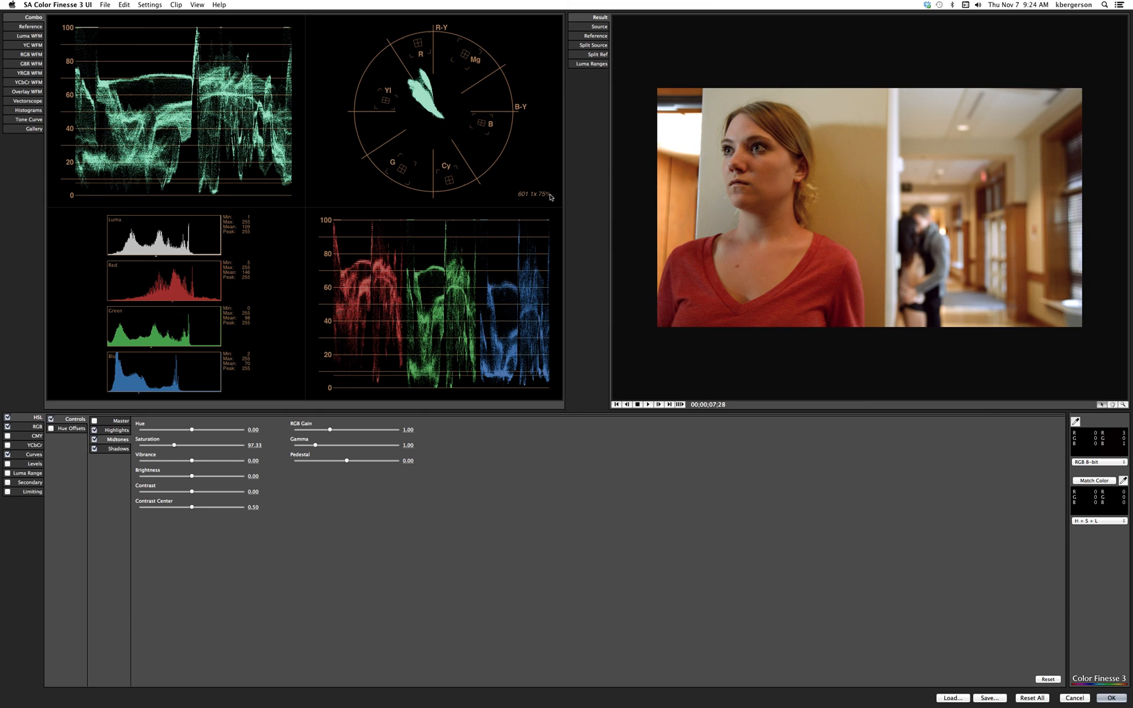
mouse_move(762, 240)
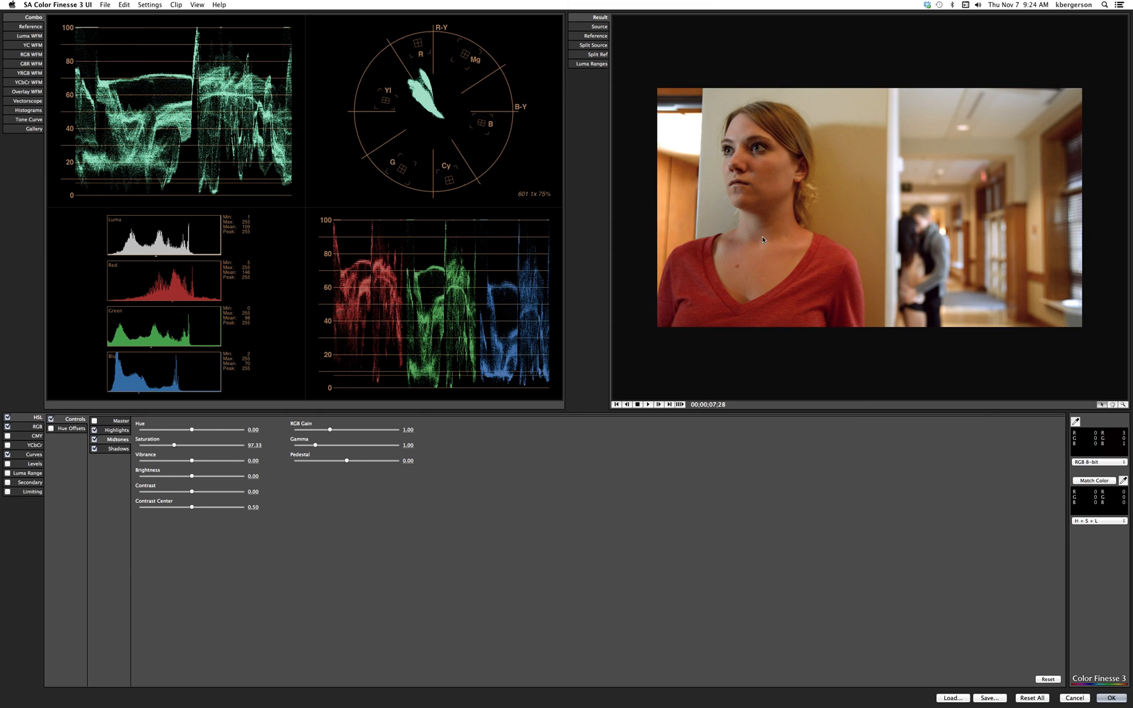
mouse_move(742, 254)
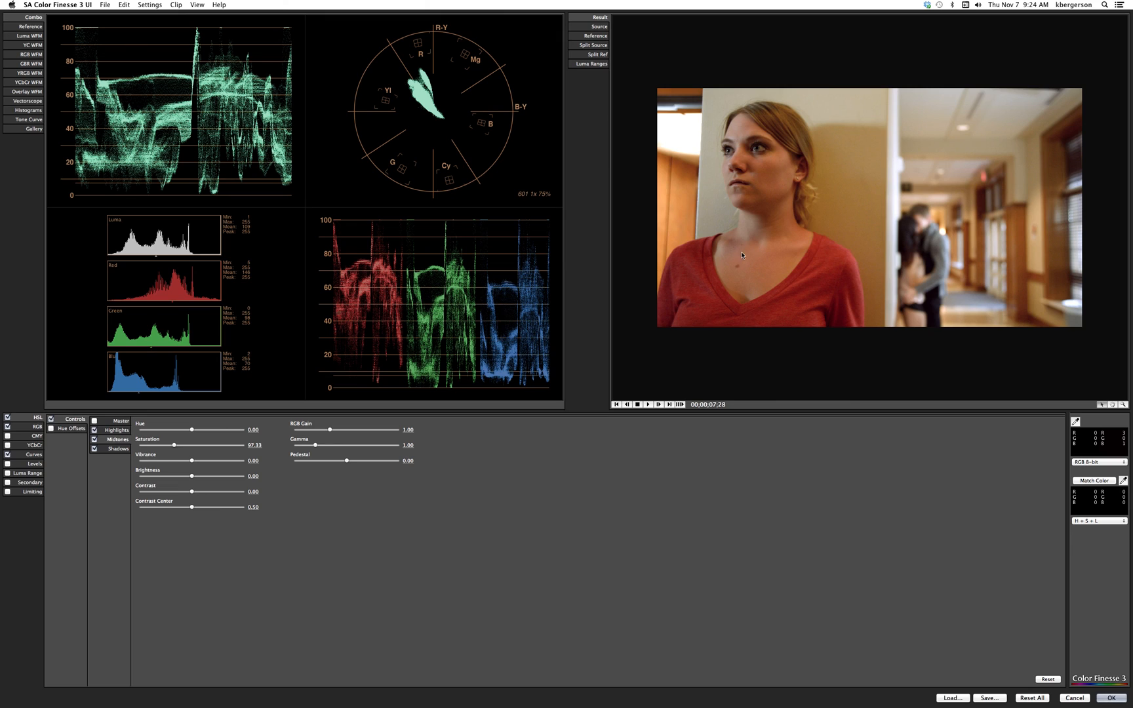
mouse_move(887, 263)
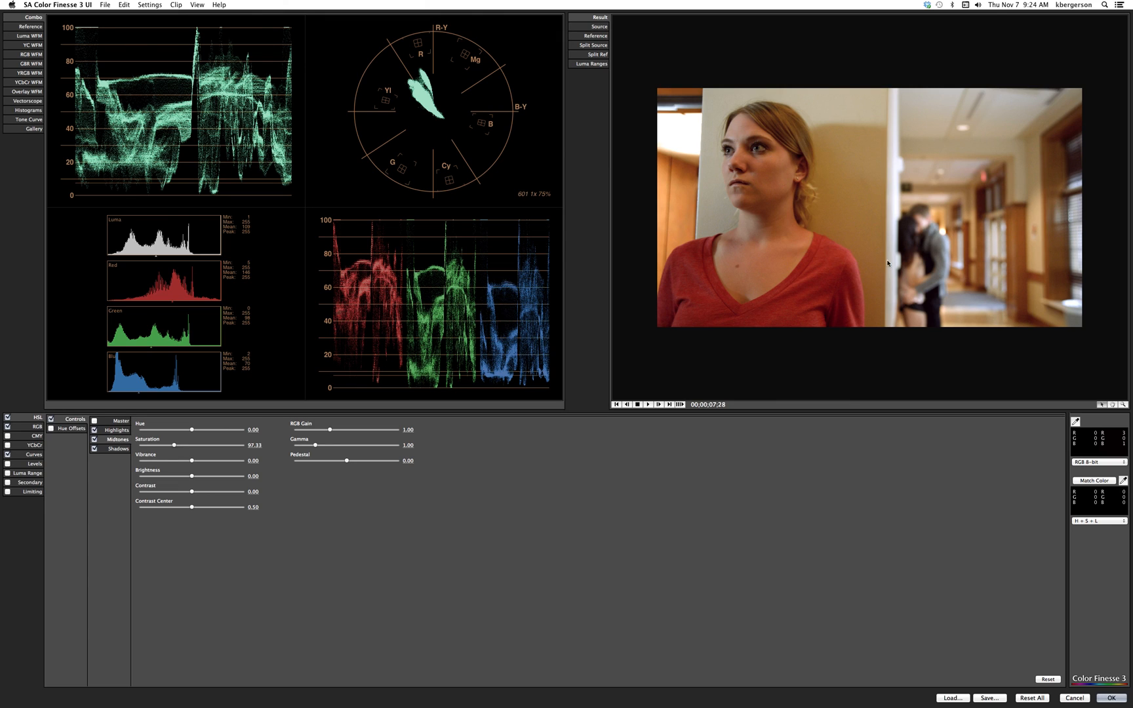
mouse_move(837, 225)
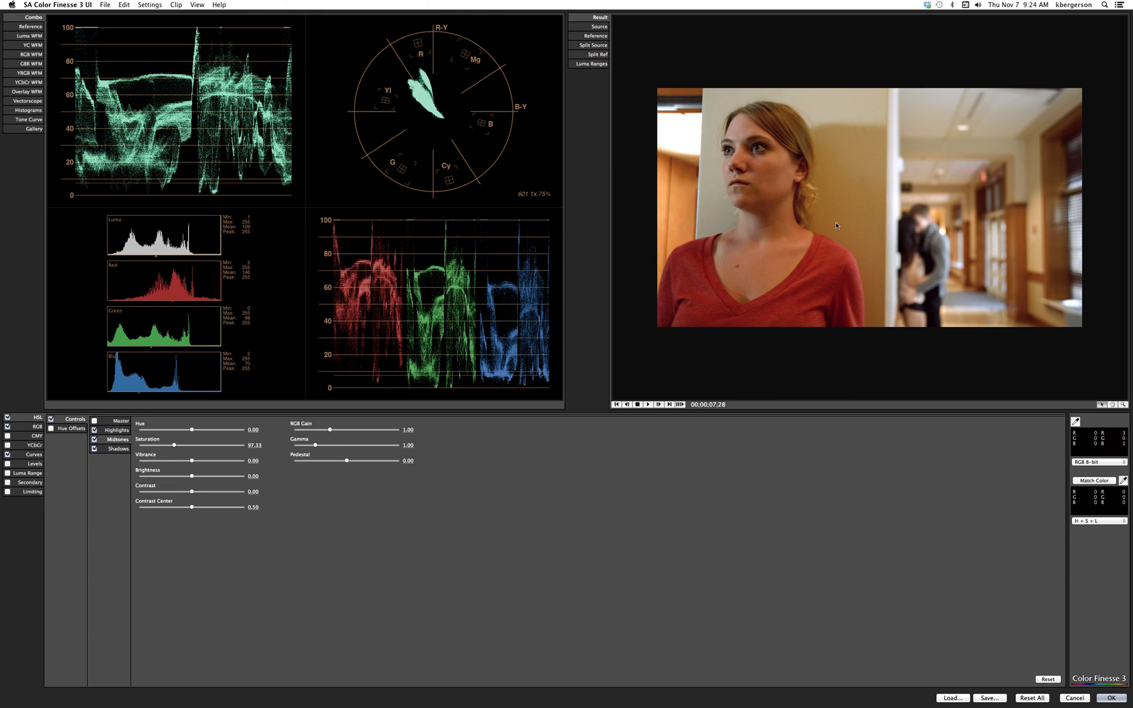
mouse_move(909, 613)
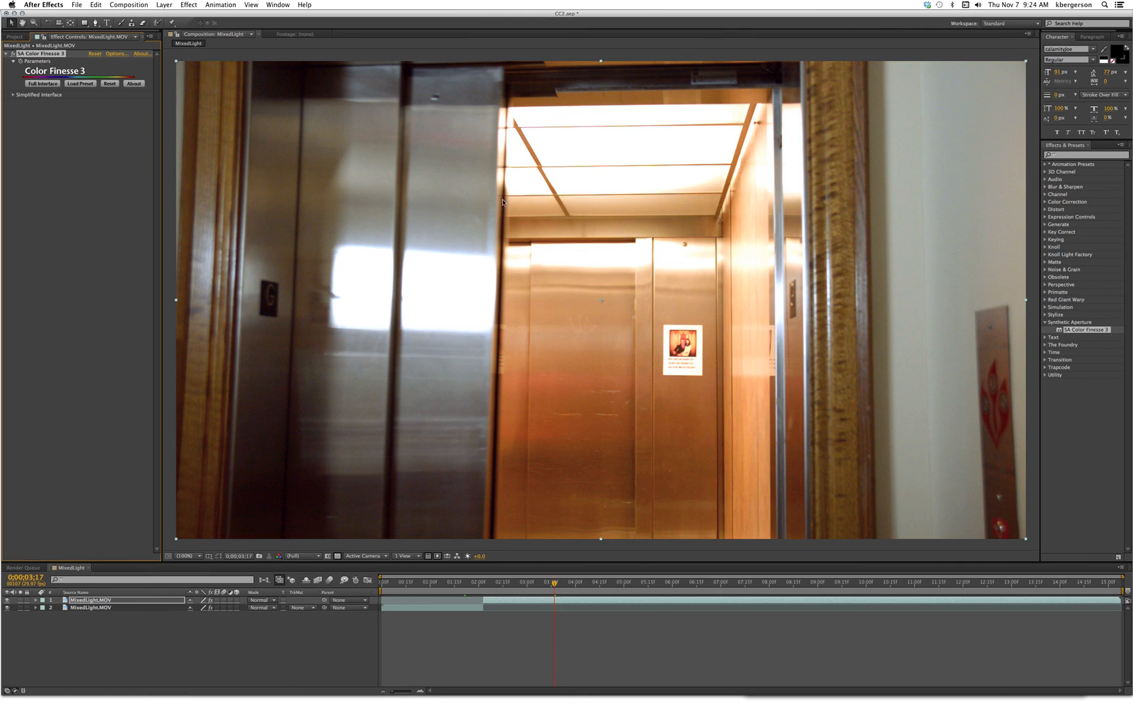
mouse_move(481, 533)
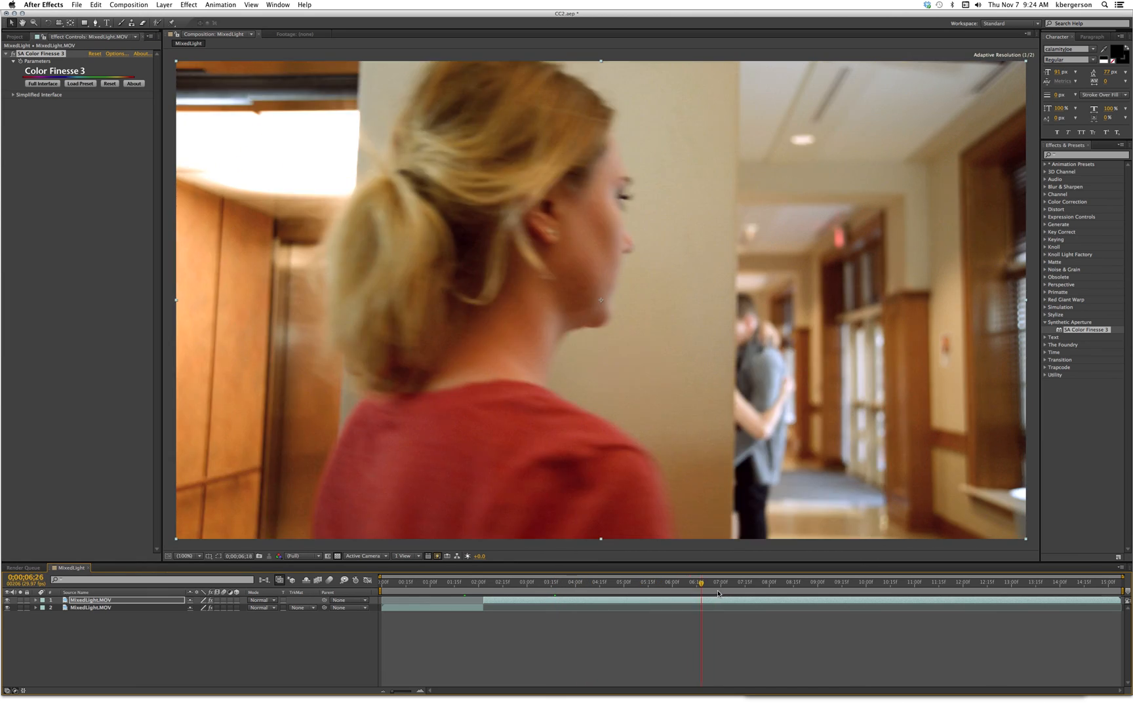
Step: Scrub to 0;00;07;27, where the woman faces camera, to check skin tones
left_click(754, 590)
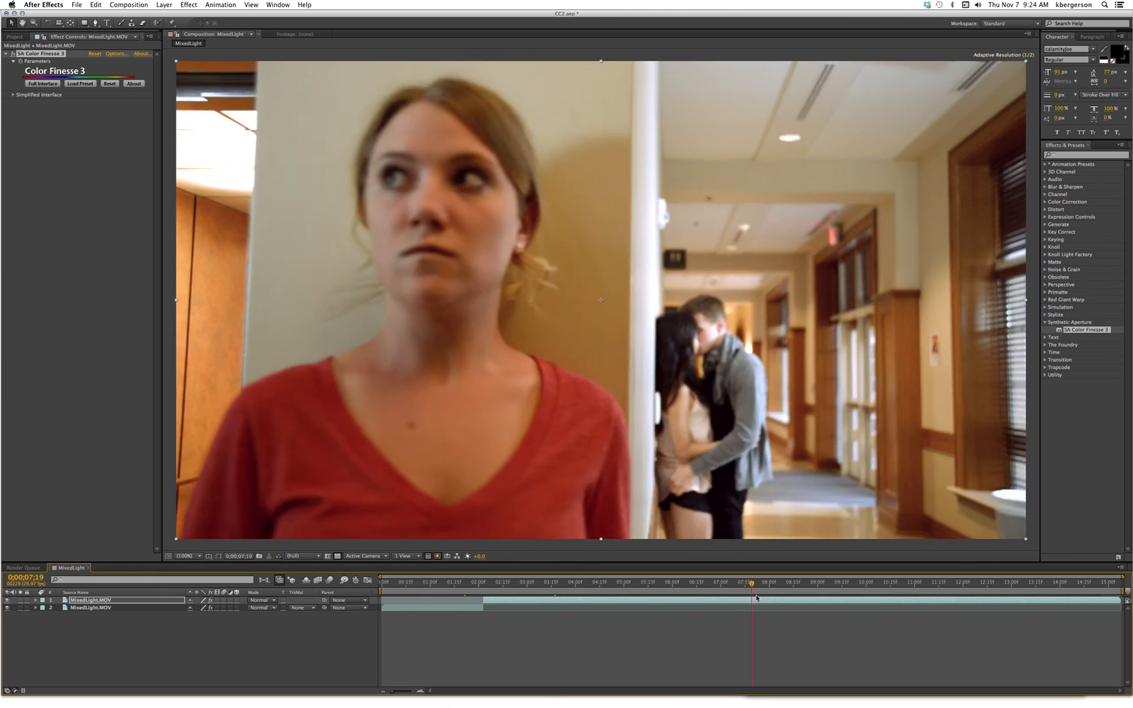
left_click(768, 582)
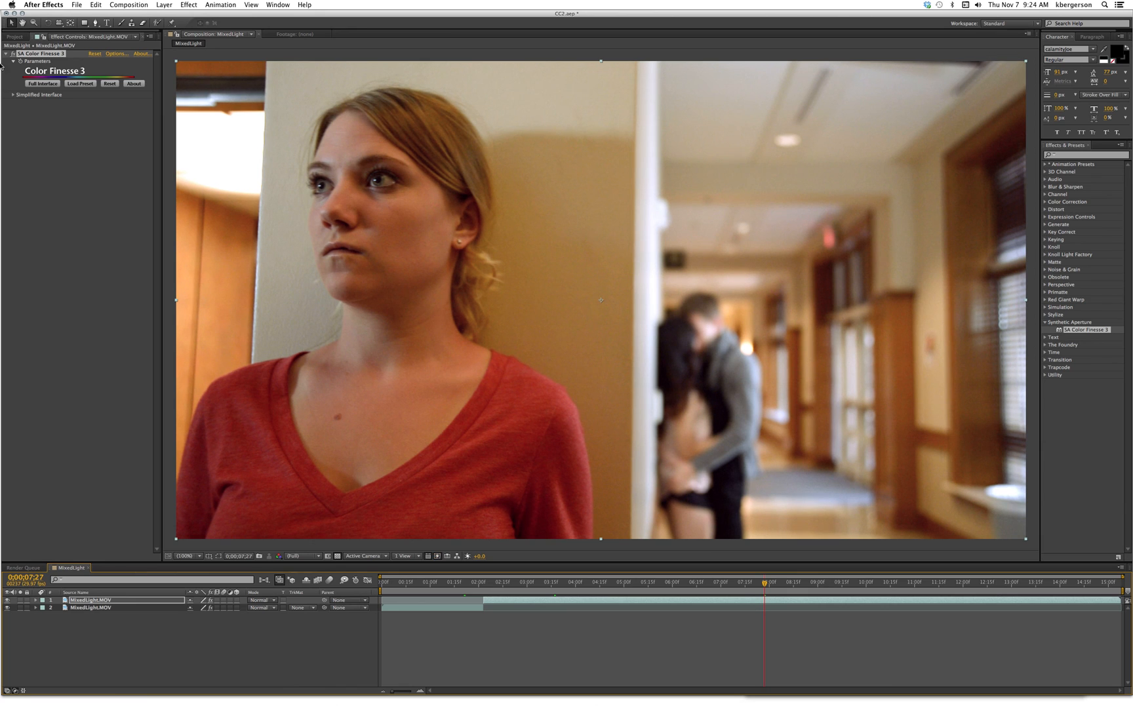